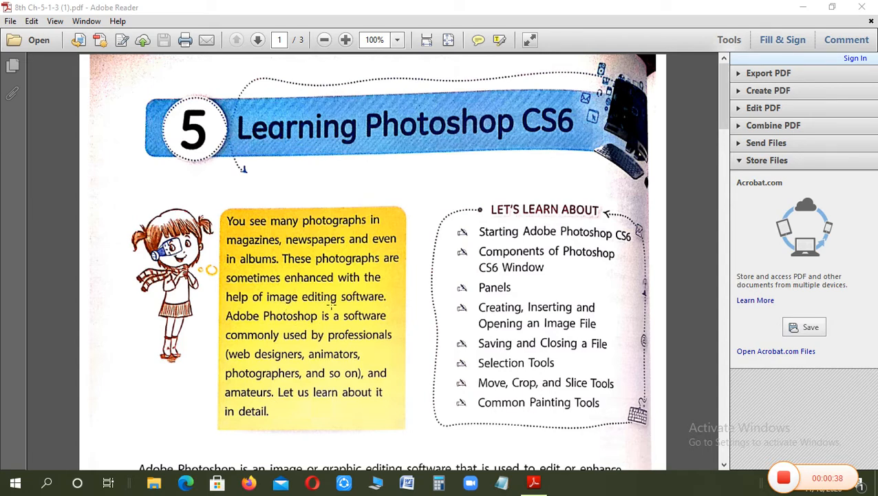
{"action": "mouse_move", "coordinate": [254, 324]}
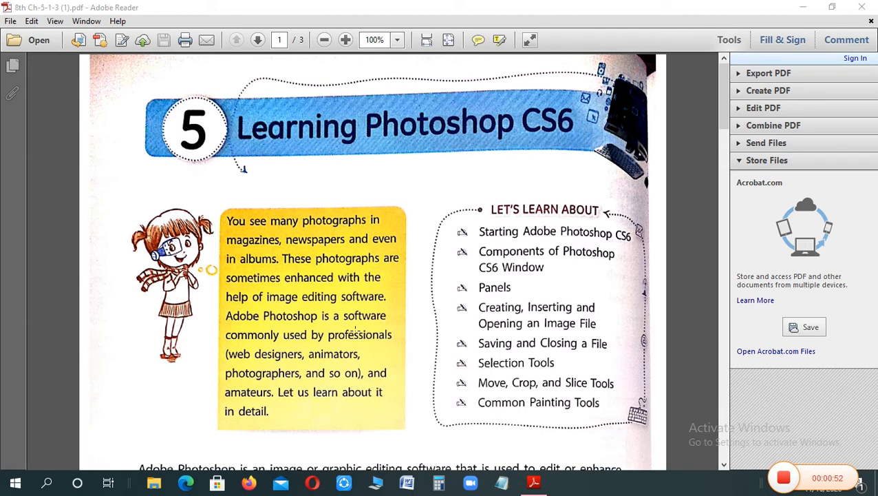
{"action": "mouse_move", "coordinate": [430, 350]}
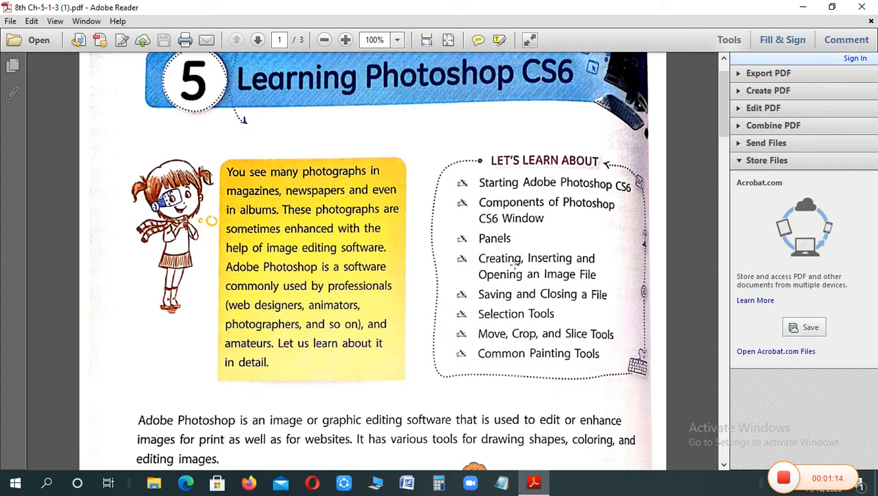
{"action": "mouse_move", "coordinate": [512, 275]}
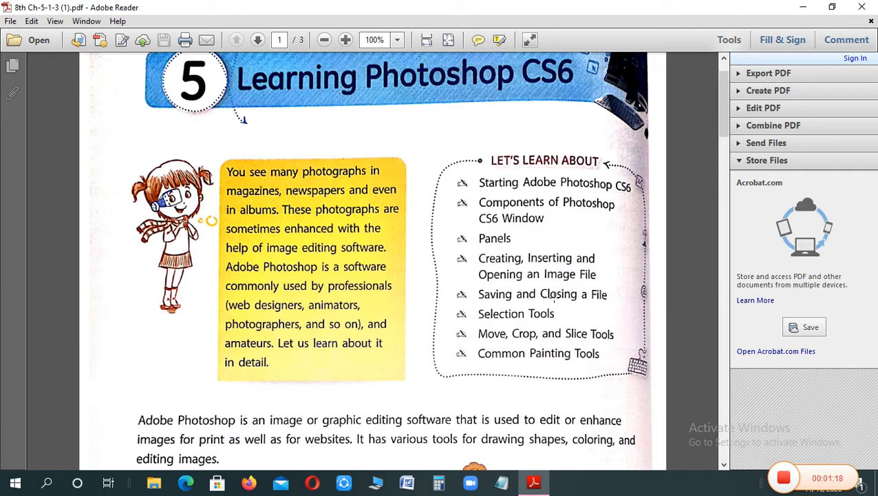
{"action": "mouse_move", "coordinate": [526, 317]}
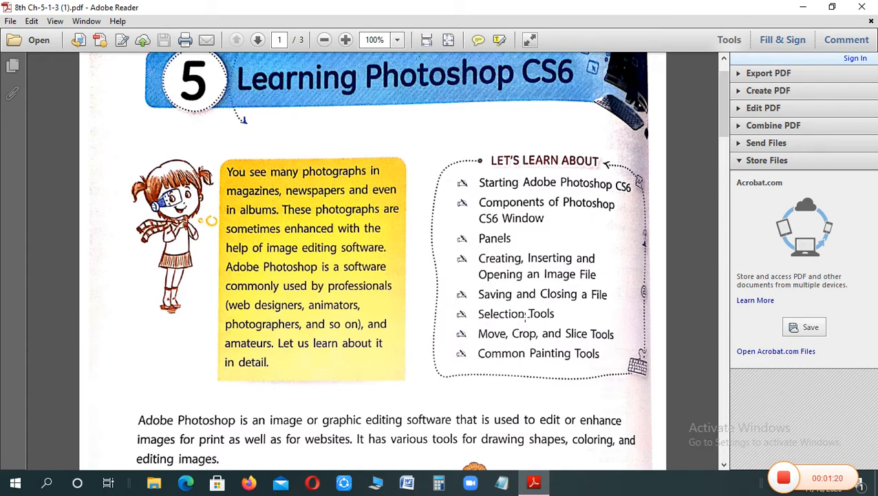
Scroll the chapter page down to the features list and Info Box
{"action": "scroll", "scroll_direction": "down", "scroll_amount": 3}
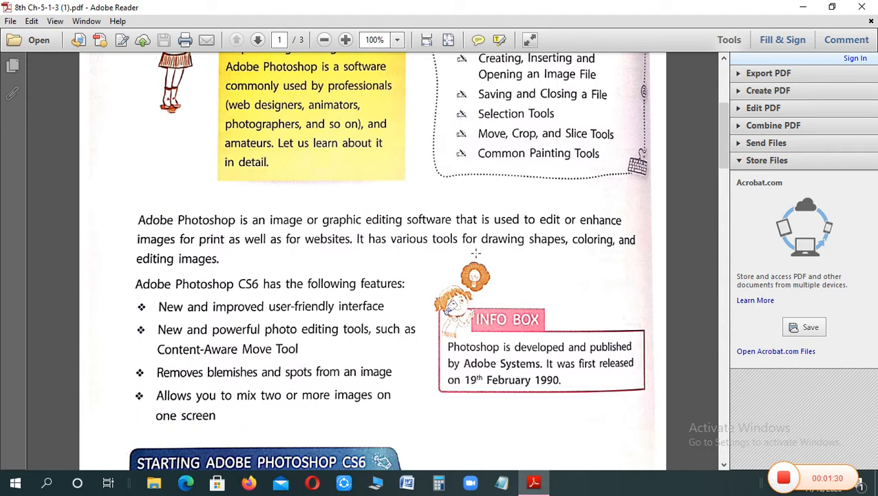
Scroll down through the chapter to the 'Starting Adobe Photoshop CS6' section and Fig. 5.1
{"action": "scroll", "scroll_direction": "down", "scroll_amount": 3}
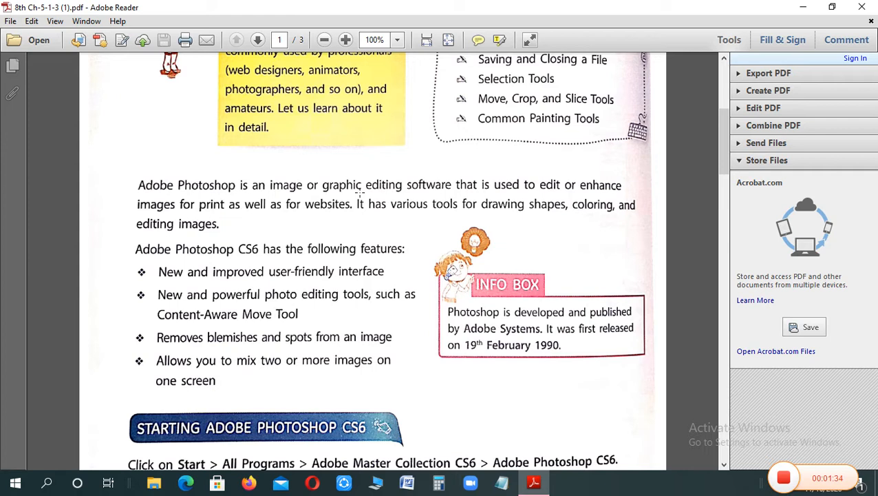
{"action": "mouse_move", "coordinate": [443, 184]}
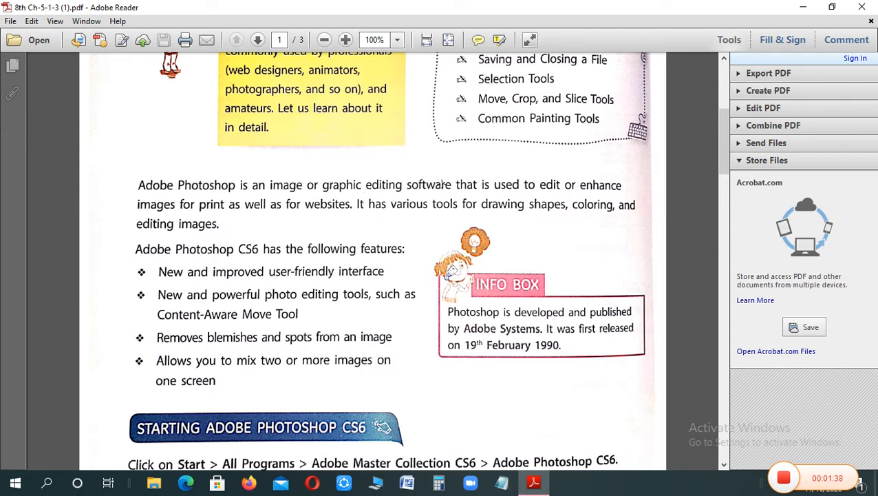
{"action": "mouse_move", "coordinate": [492, 201]}
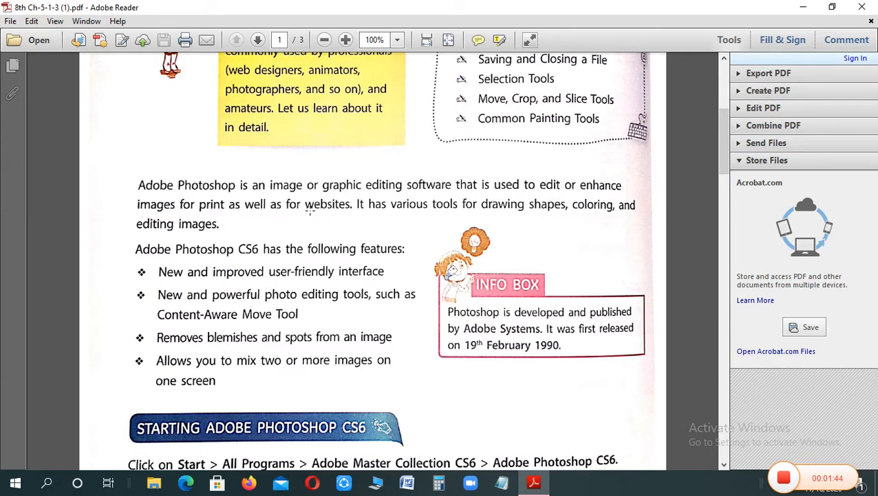
{"action": "mouse_move", "coordinate": [344, 212]}
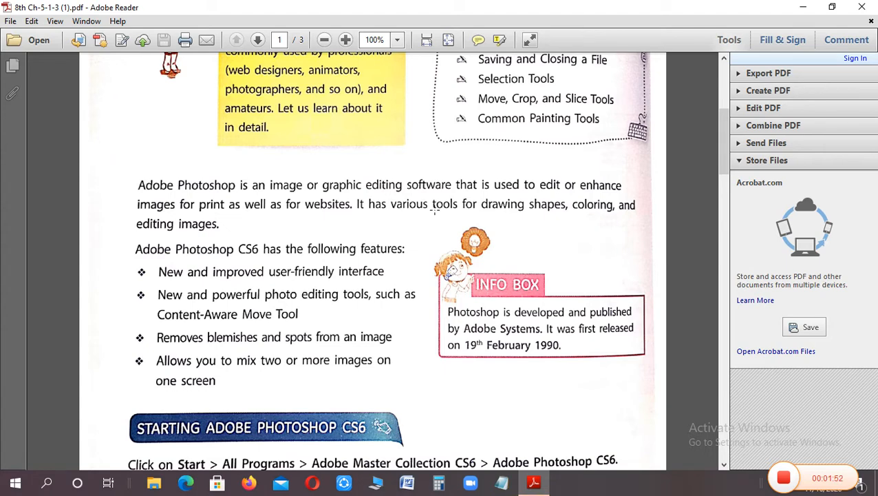
{"action": "scroll", "scroll_direction": "down", "scroll_amount": 3}
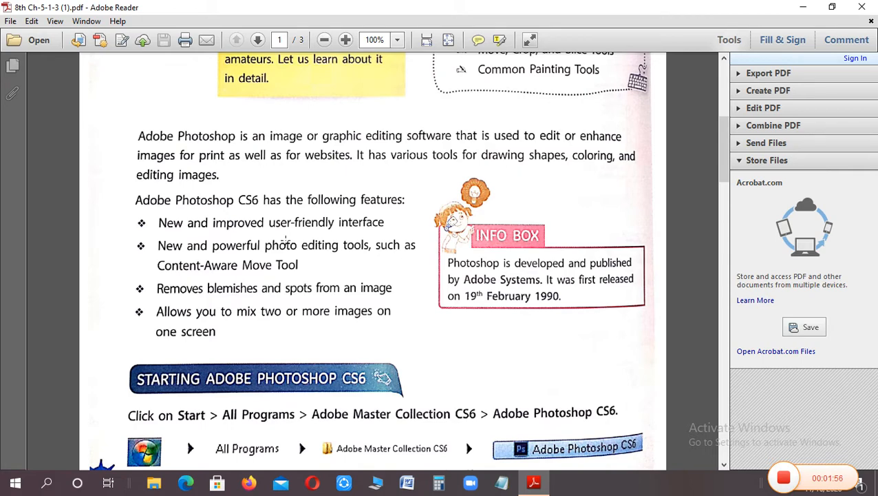
{"action": "scroll", "scroll_direction": "down", "scroll_amount": 3}
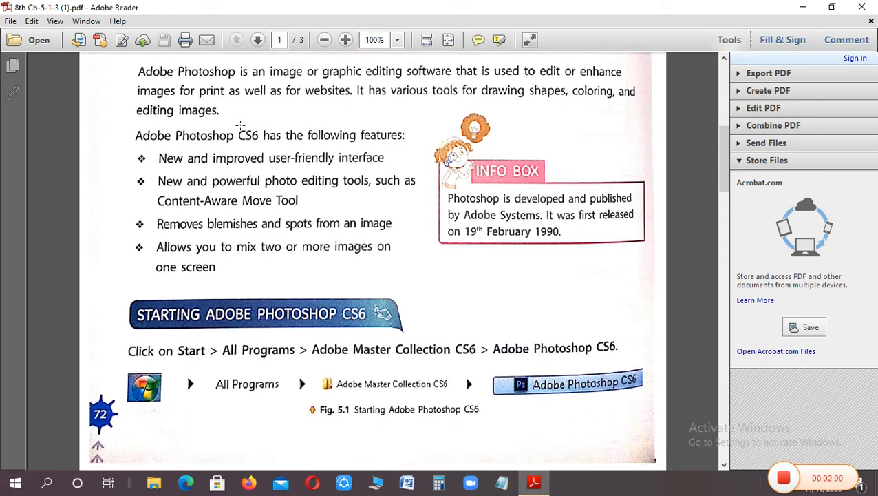
{"action": "mouse_move", "coordinate": [268, 144]}
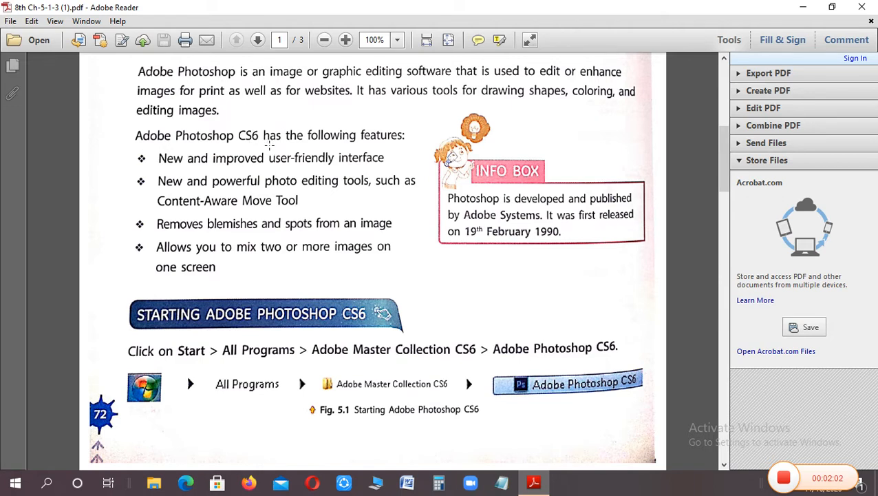
{"action": "mouse_move", "coordinate": [256, 166]}
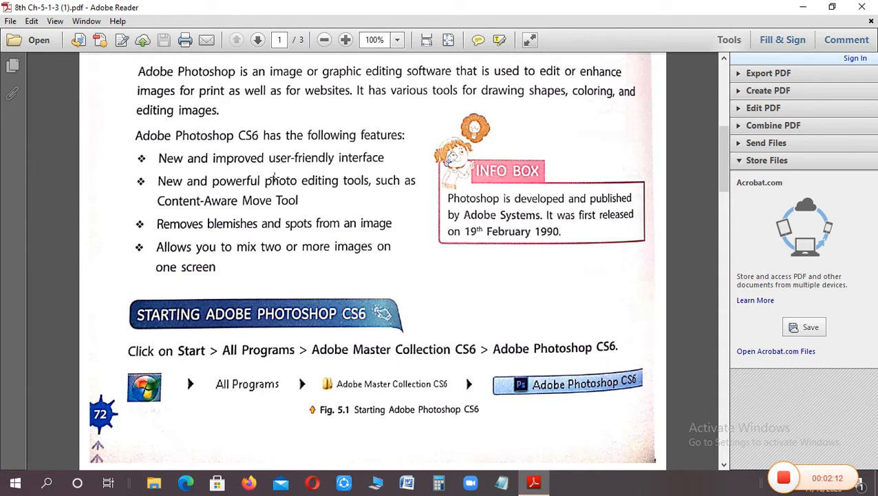
{"action": "mouse_move", "coordinate": [283, 186]}
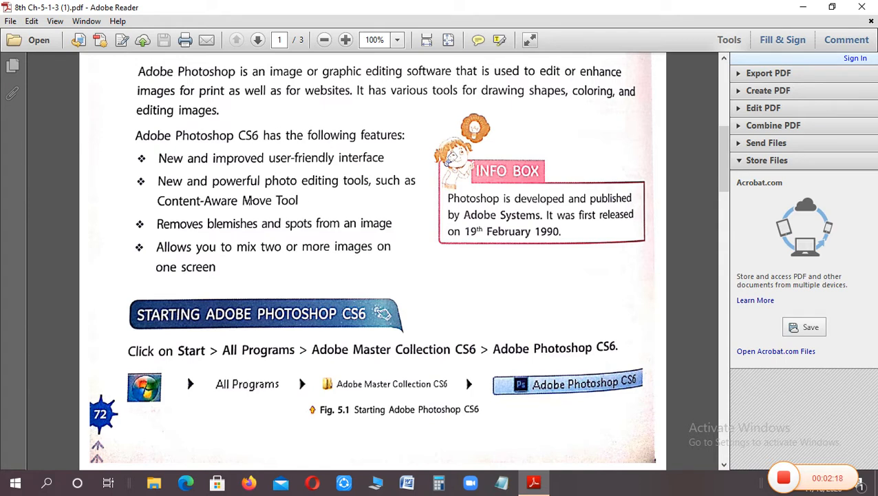
{"action": "scroll", "scroll_direction": "down", "scroll_amount": 3}
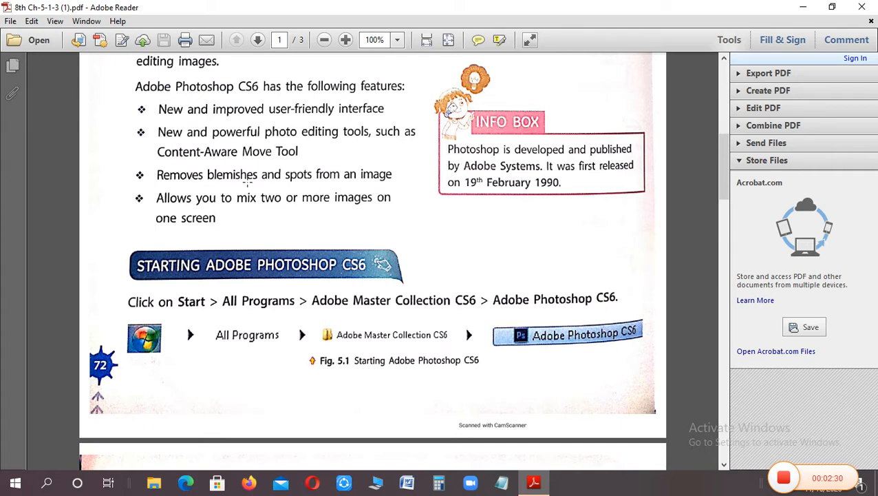
{"action": "scroll", "scroll_direction": "down", "scroll_amount": 3}
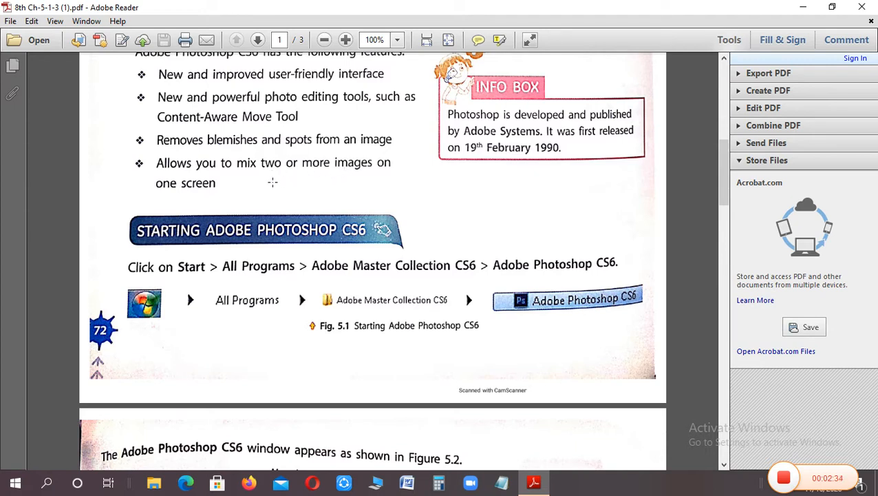
{"action": "mouse_move", "coordinate": [276, 178]}
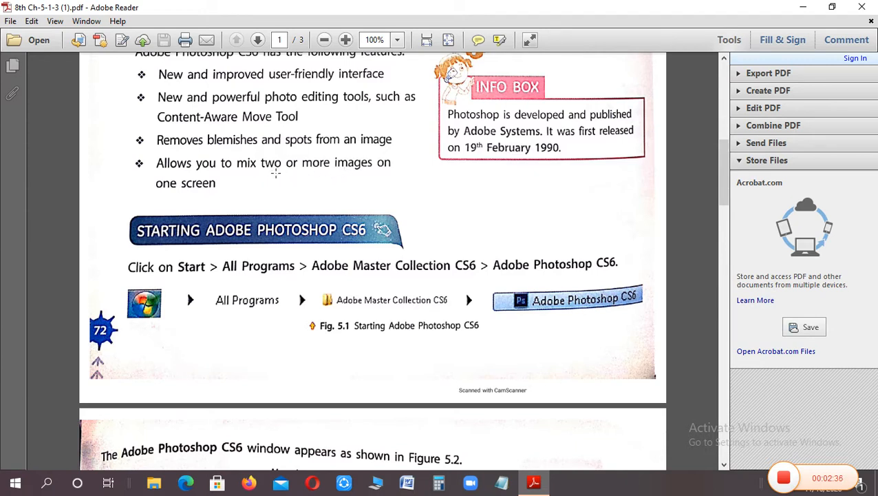
{"action": "mouse_move", "coordinate": [266, 195]}
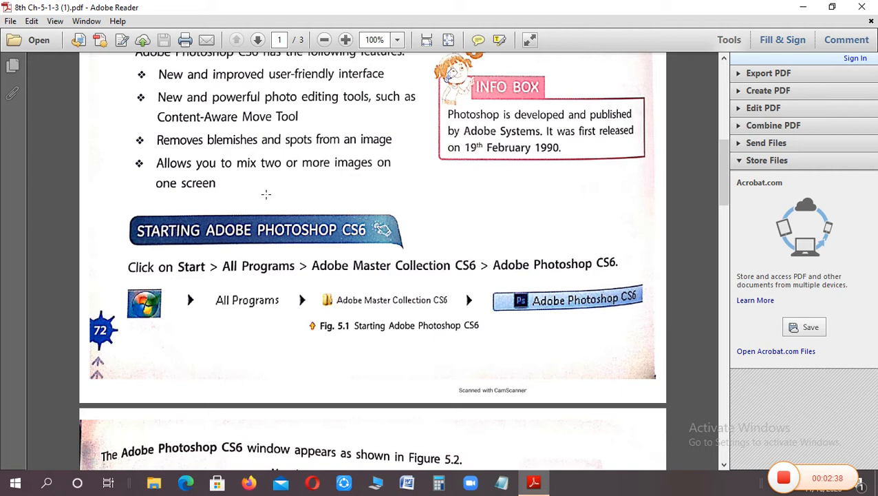
{"action": "mouse_move", "coordinate": [467, 190]}
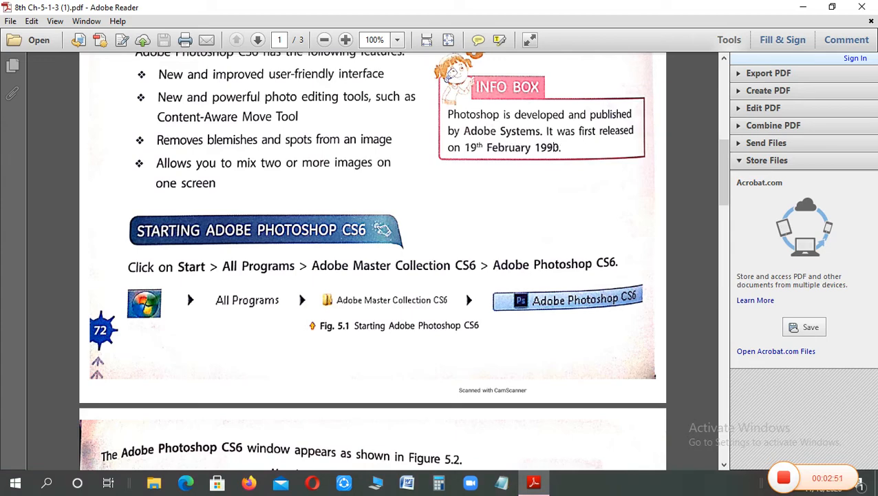
{"action": "scroll", "scroll_direction": "down", "scroll_amount": 3}
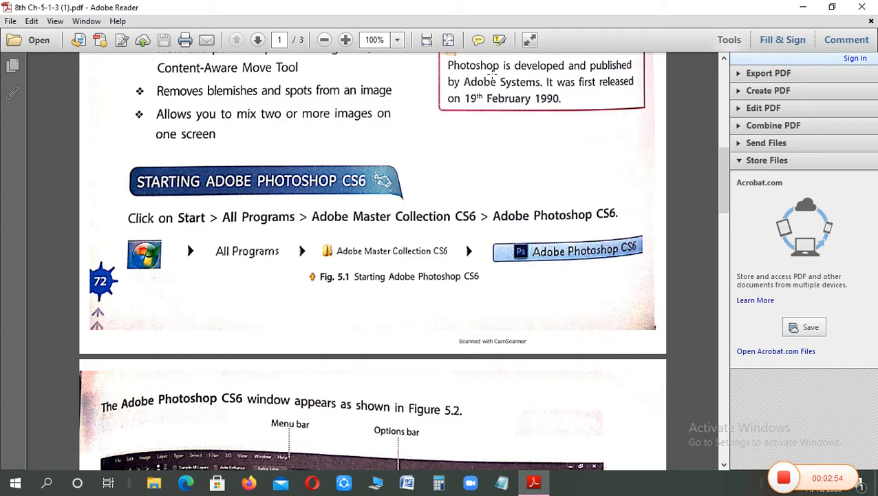
Scroll down until the Fig. 5.2 Photoshop CS6 window diagram fills the view
{"action": "scroll", "scroll_direction": "down", "scroll_amount": 3}
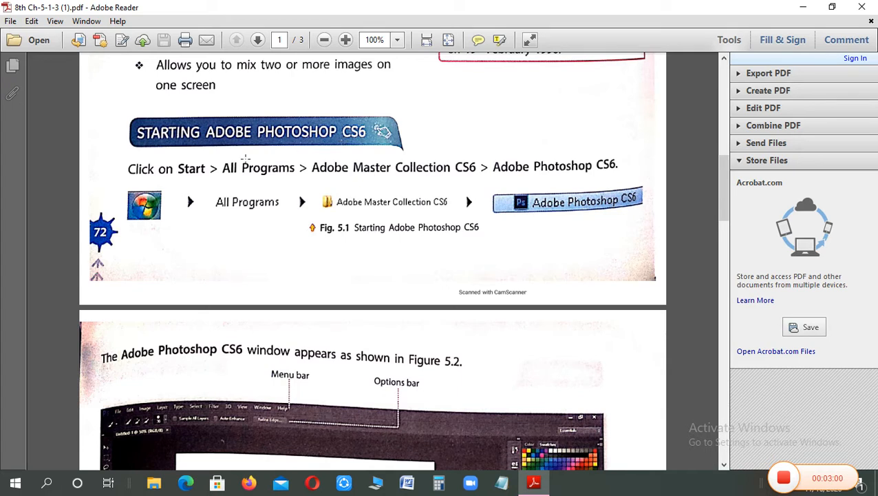
{"action": "mouse_move", "coordinate": [171, 191]}
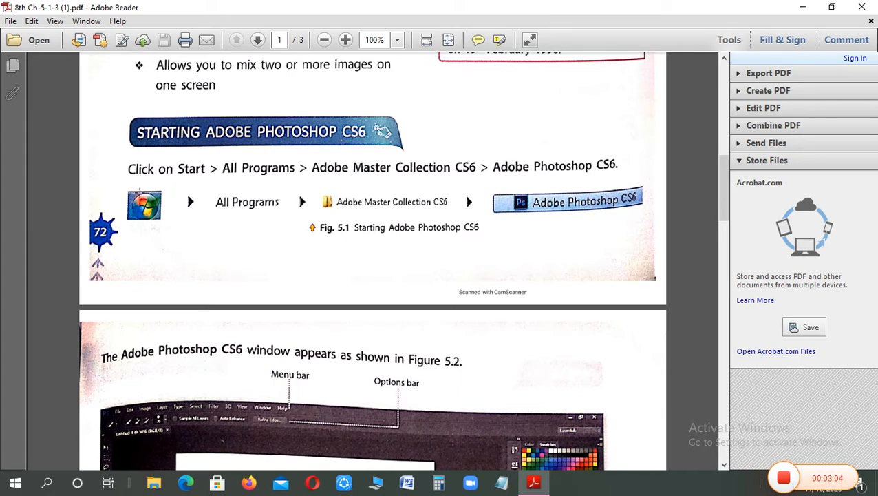
{"action": "mouse_move", "coordinate": [199, 181]}
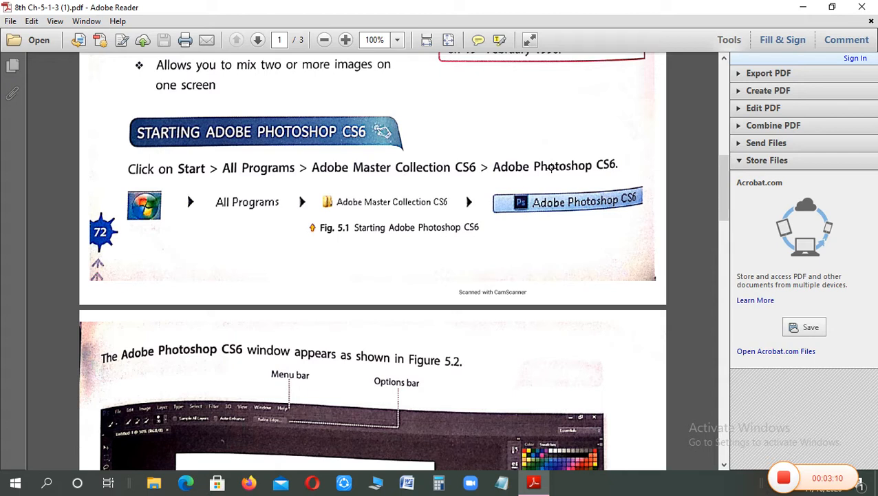
{"action": "mouse_move", "coordinate": [413, 154]}
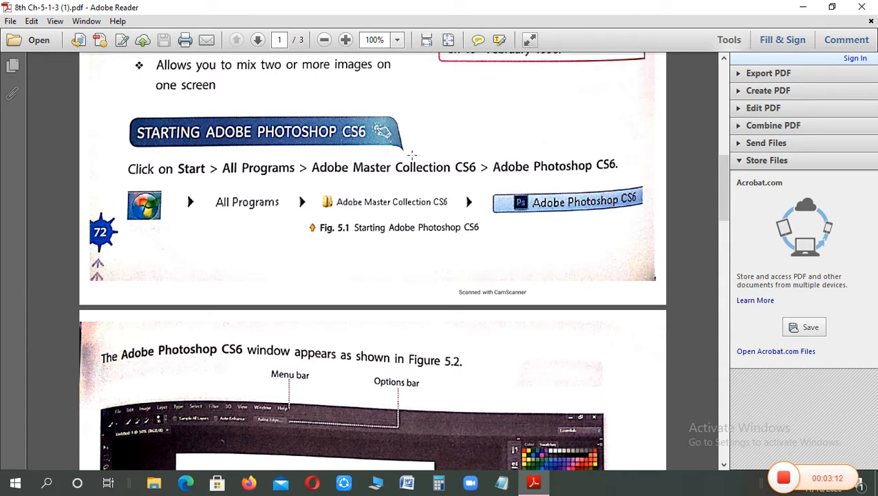
{"action": "mouse_move", "coordinate": [570, 171]}
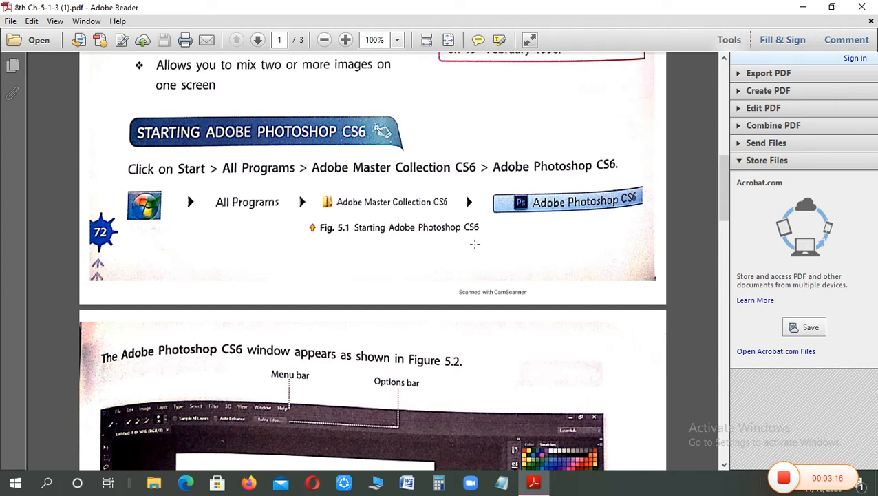
{"action": "scroll", "scroll_direction": "down", "scroll_amount": 3}
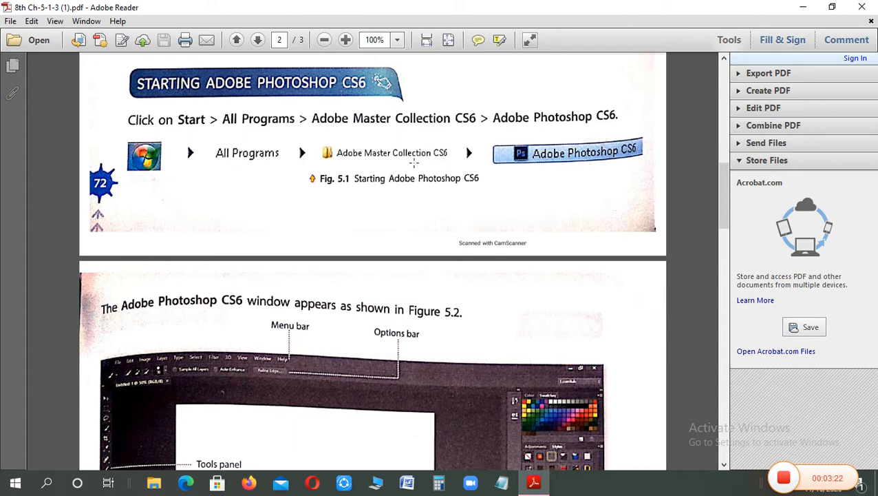
{"action": "mouse_move", "coordinate": [585, 168]}
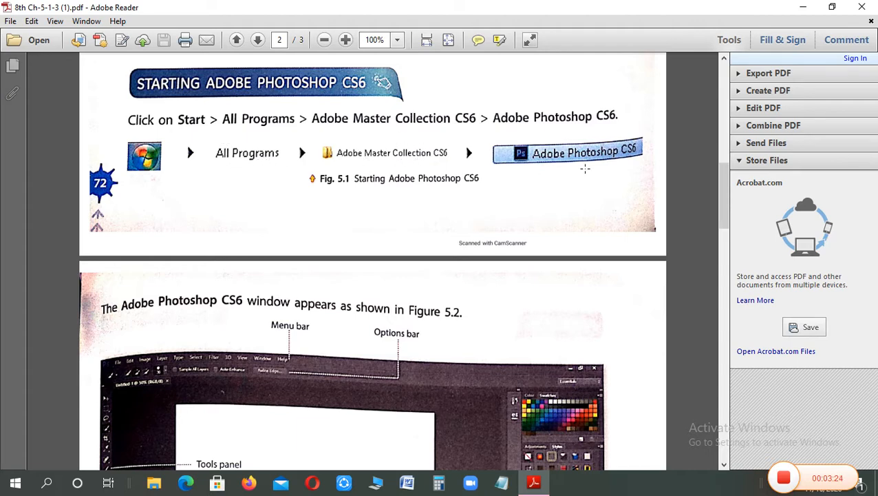
{"action": "scroll", "scroll_direction": "down", "scroll_amount": 3}
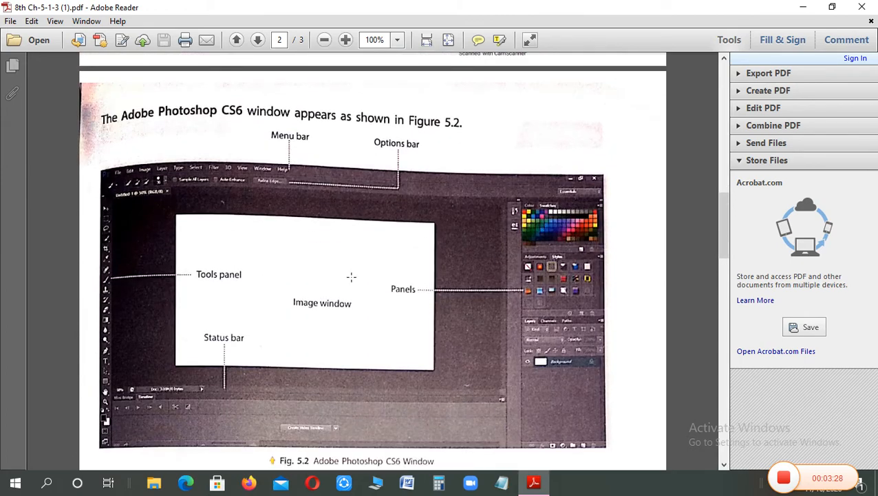
{"action": "scroll", "scroll_direction": "down", "scroll_amount": 3}
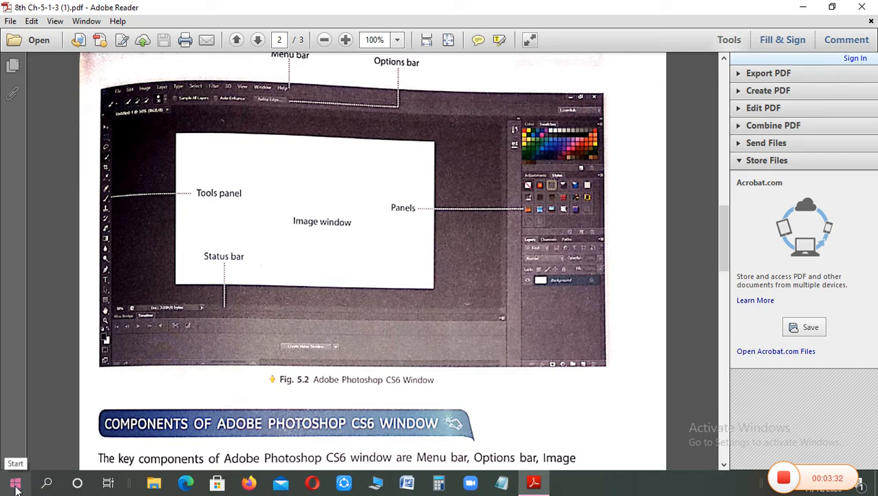
Open the Start menu and scroll the program list toward Adobe Photoshop 7.0
{"action": "left_click", "coordinate": [14, 482]}
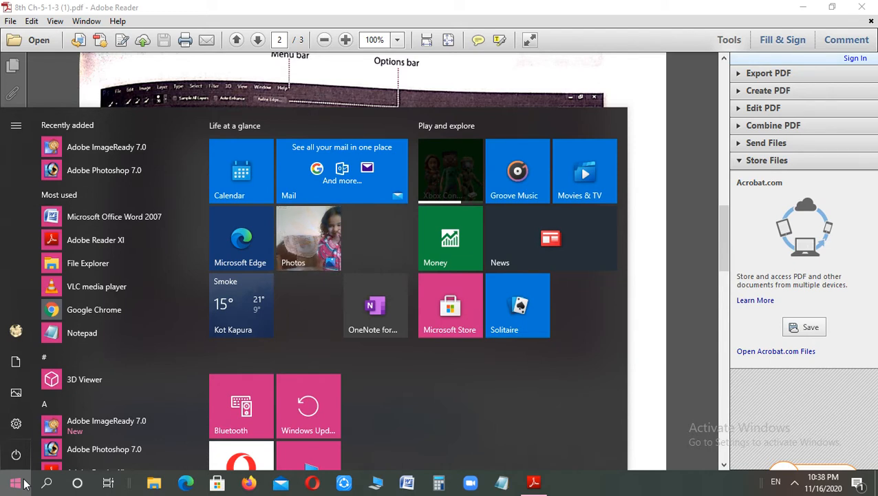
{"action": "scroll", "scroll_direction": "down", "scroll_amount": 3}
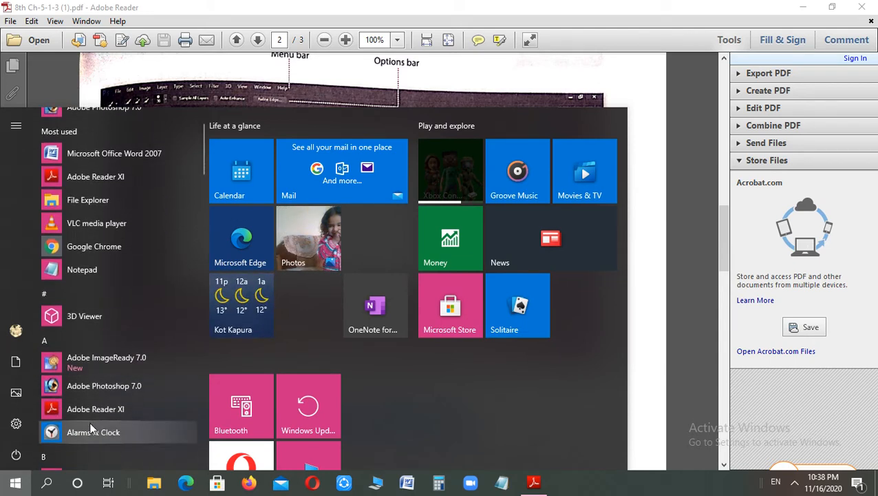
{"action": "mouse_move", "coordinate": [103, 386]}
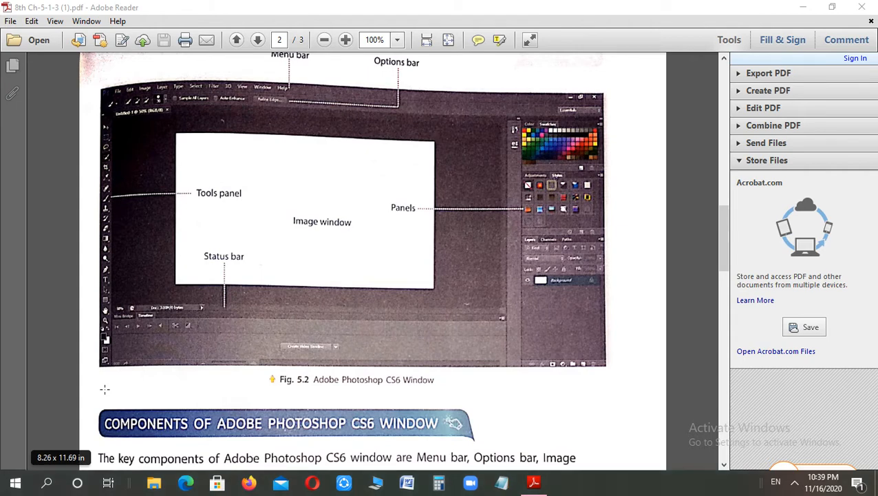
{"action": "mouse_move", "coordinate": [358, 328]}
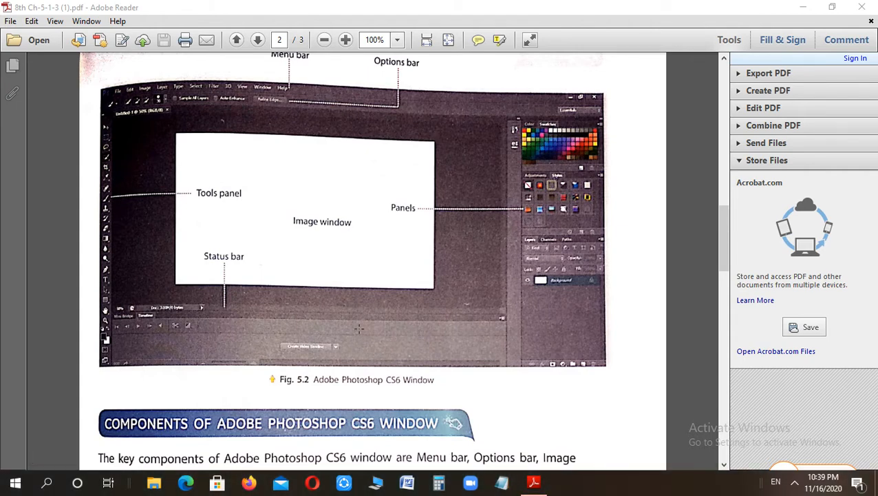
Switch from the textbook to the loading Photoshop 7.0 window
{"action": "left_click", "coordinate": [564, 481]}
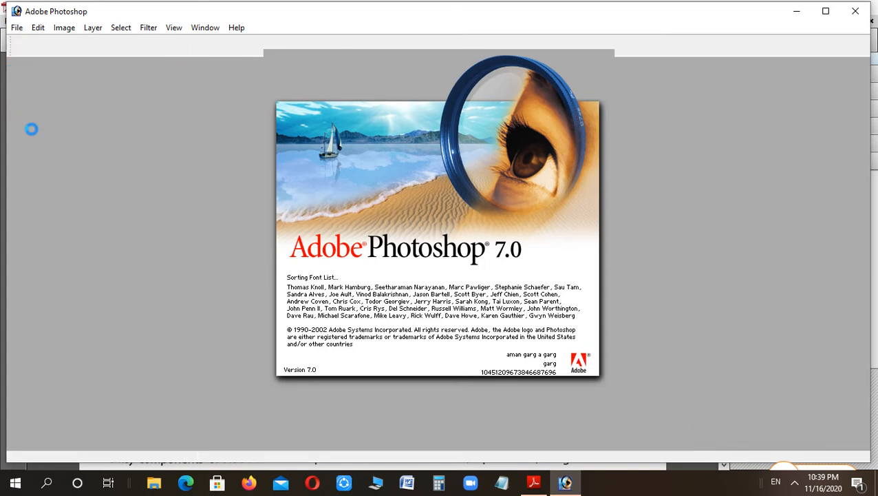
{"action": "mouse_move", "coordinate": [652, 90]}
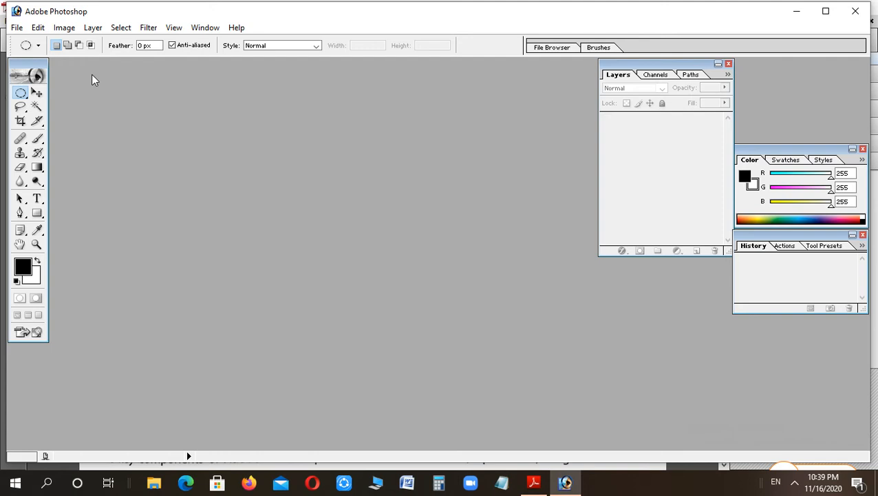
{"action": "mouse_move", "coordinate": [402, 72]}
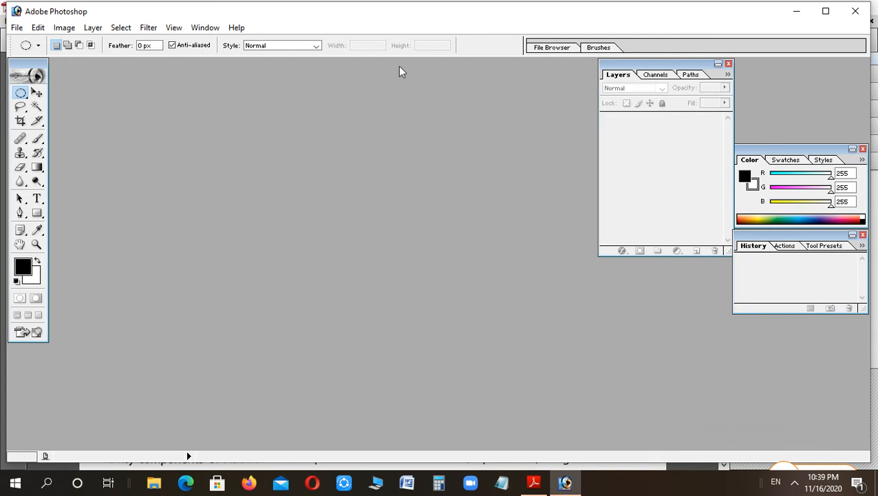
{"action": "mouse_move", "coordinate": [534, 482]}
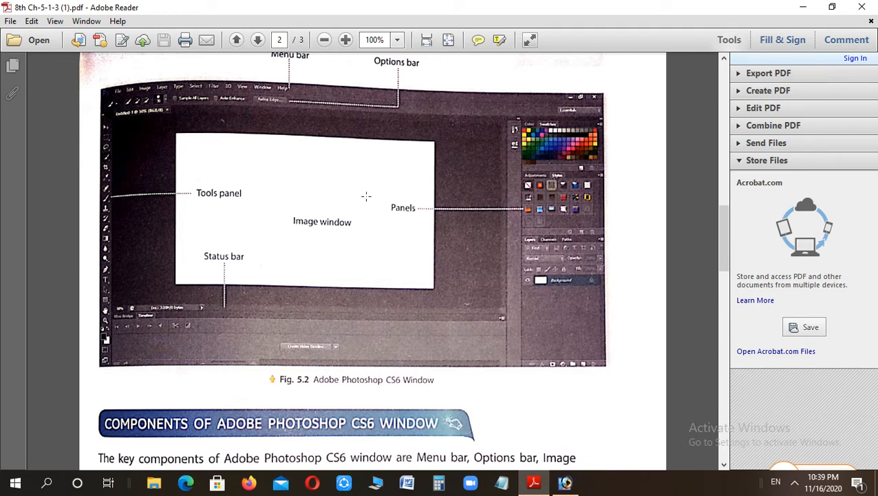
{"action": "mouse_move", "coordinate": [314, 175]}
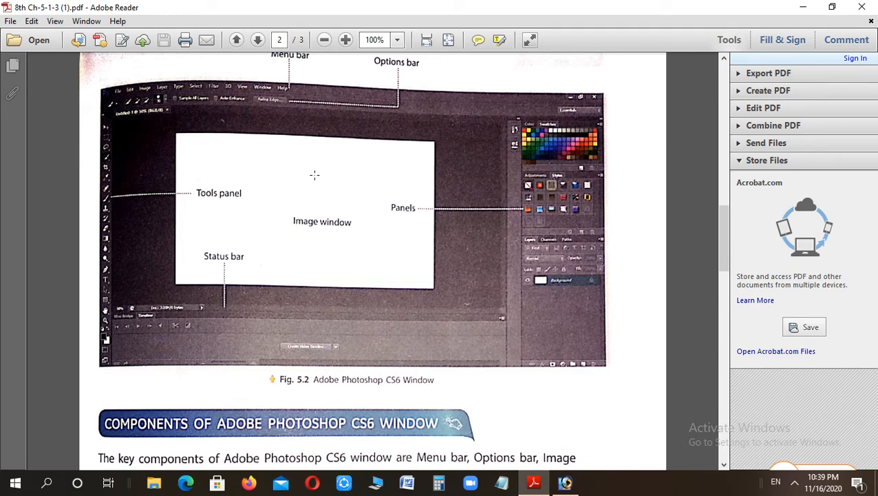
{"action": "mouse_move", "coordinate": [297, 138]}
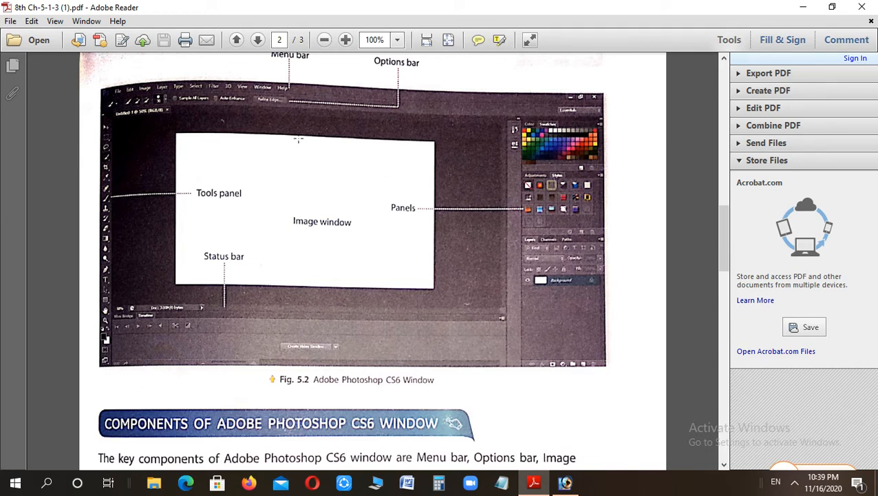
{"action": "mouse_move", "coordinate": [270, 210]}
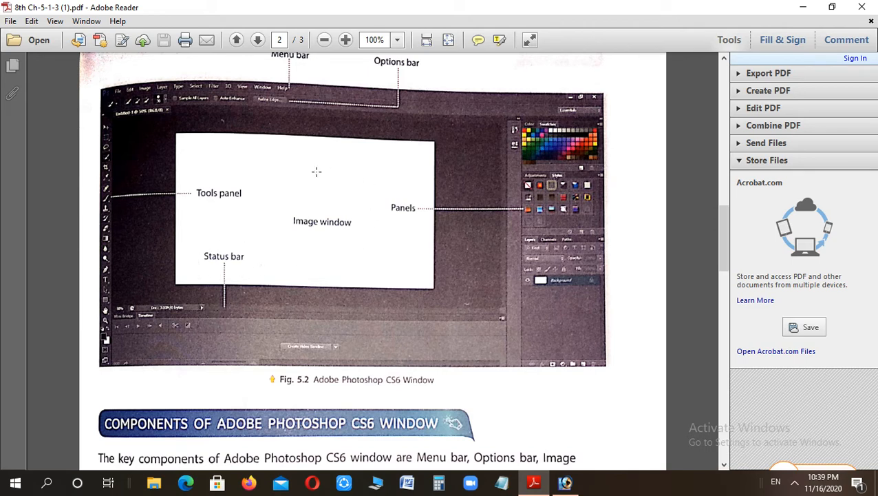
{"action": "mouse_move", "coordinate": [429, 220]}
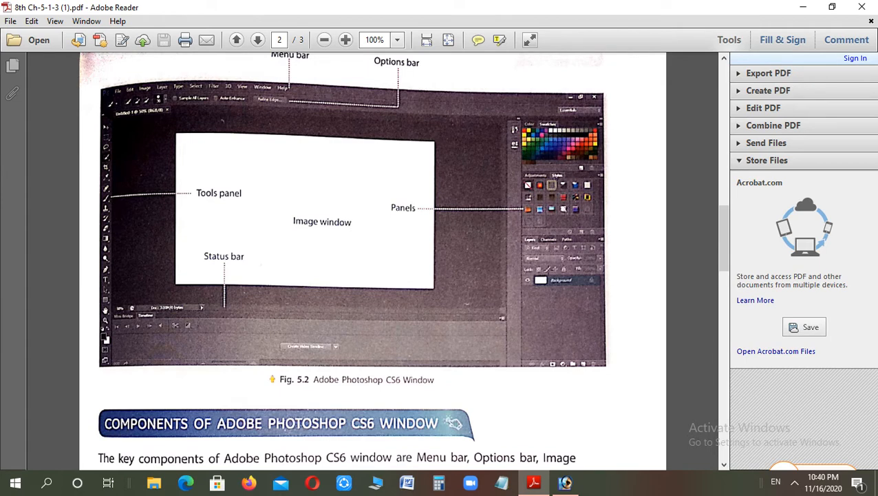
{"action": "scroll", "scroll_direction": "down", "scroll_amount": 3}
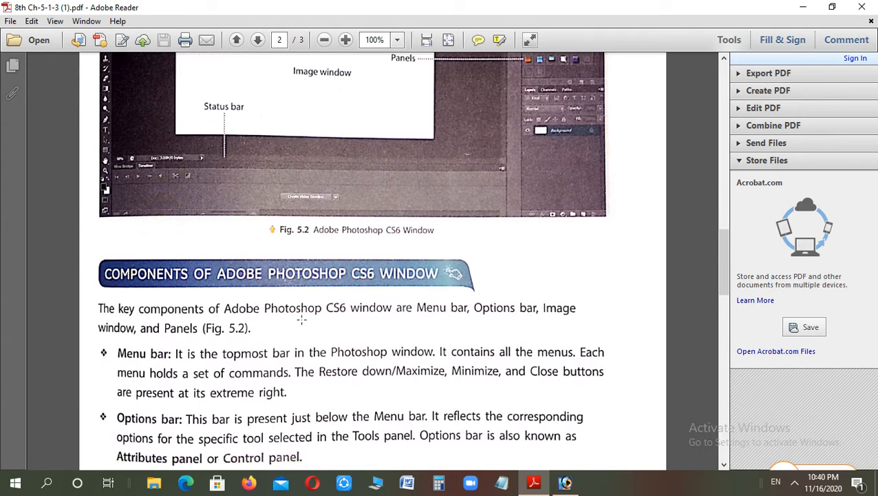
Scroll past the Image window bullets to the Panels heading on page 3
{"action": "scroll", "scroll_direction": "down", "scroll_amount": 3}
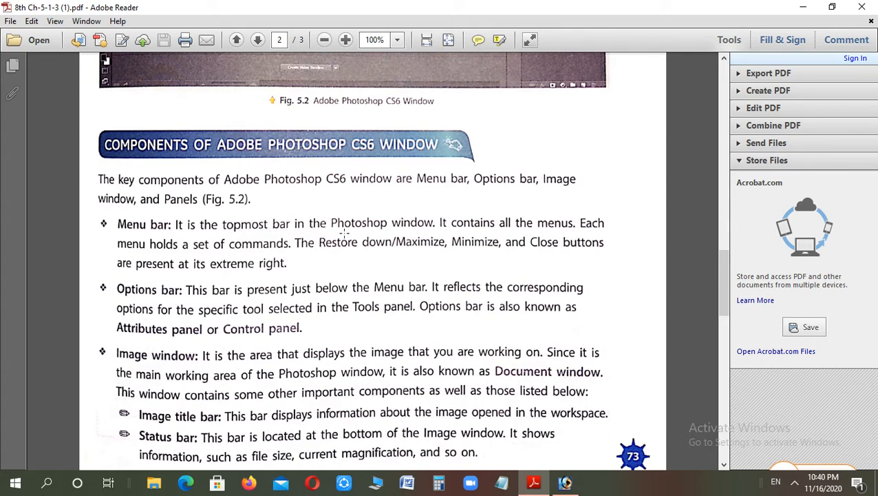
{"action": "mouse_move", "coordinate": [339, 247]}
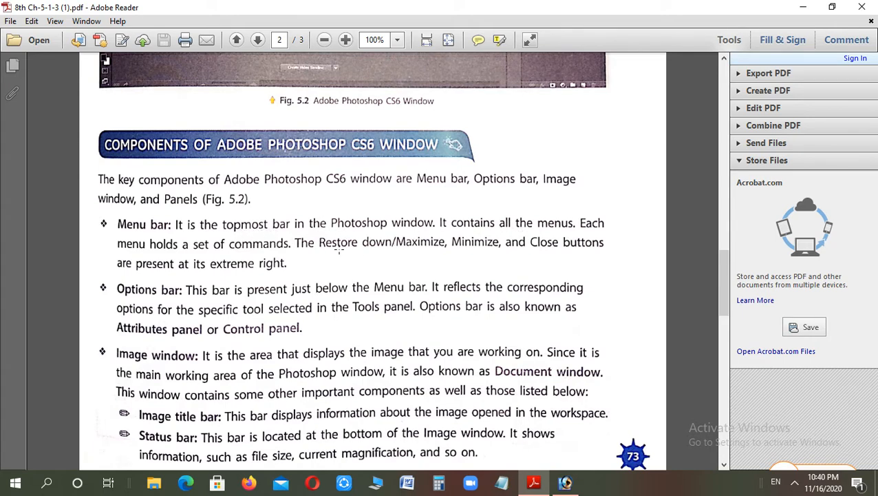
{"action": "mouse_move", "coordinate": [394, 260]}
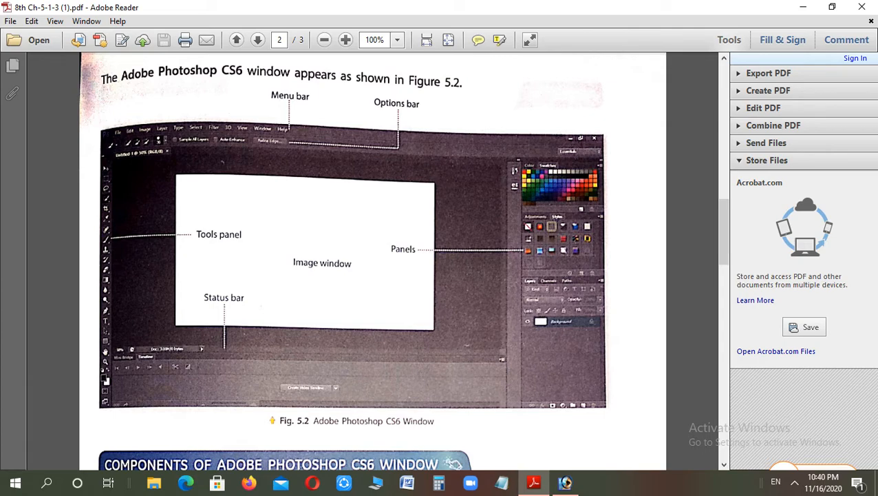
{"action": "scroll", "scroll_direction": "down", "scroll_amount": 3}
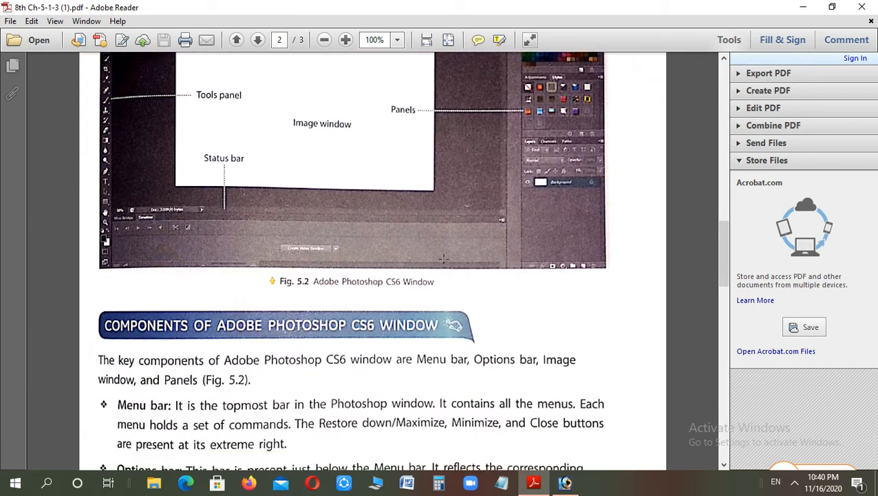
{"action": "scroll", "scroll_direction": "down", "scroll_amount": 3}
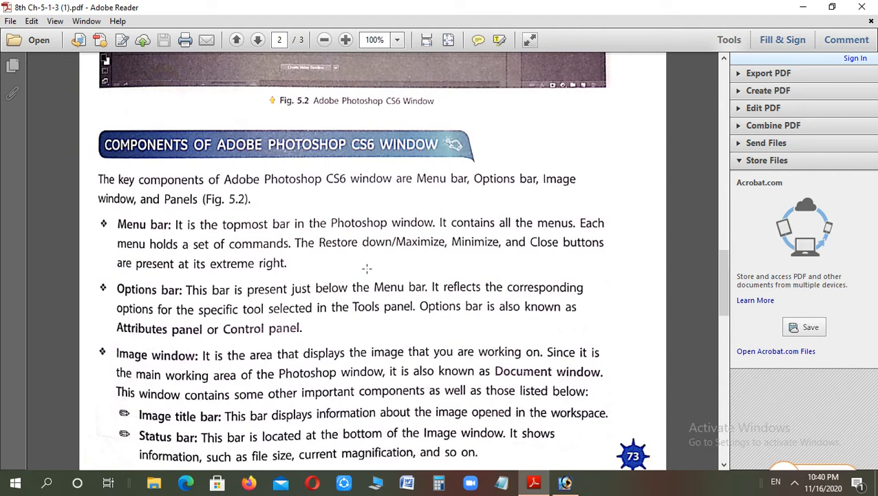
{"action": "scroll", "scroll_direction": "down", "scroll_amount": 3}
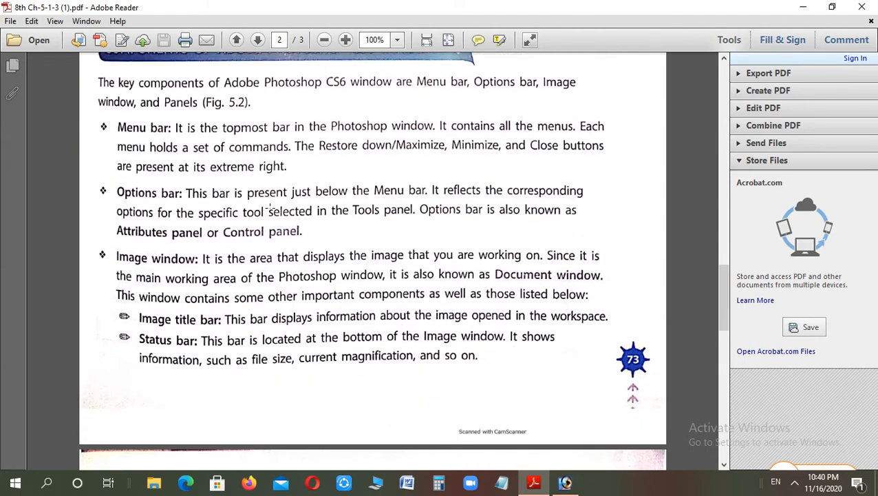
{"action": "mouse_move", "coordinate": [378, 198]}
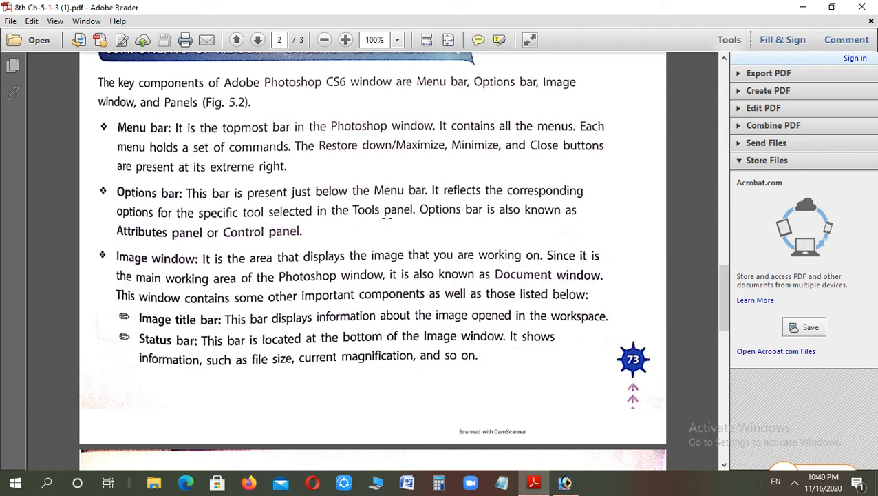
{"action": "mouse_move", "coordinate": [314, 214]}
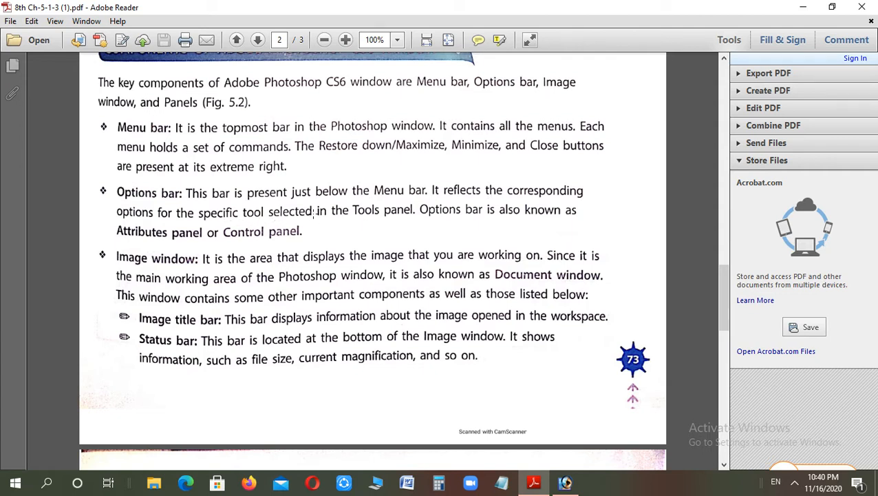
{"action": "mouse_move", "coordinate": [380, 220]}
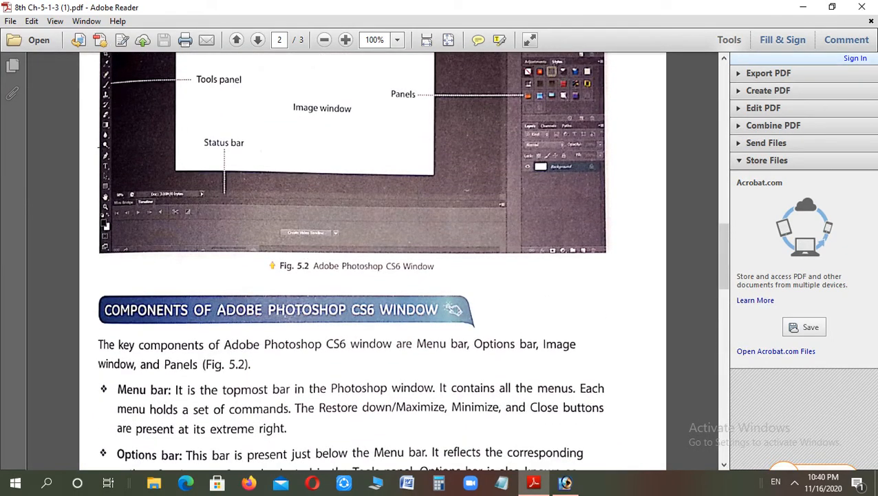
{"action": "scroll", "scroll_direction": "down", "scroll_amount": 3}
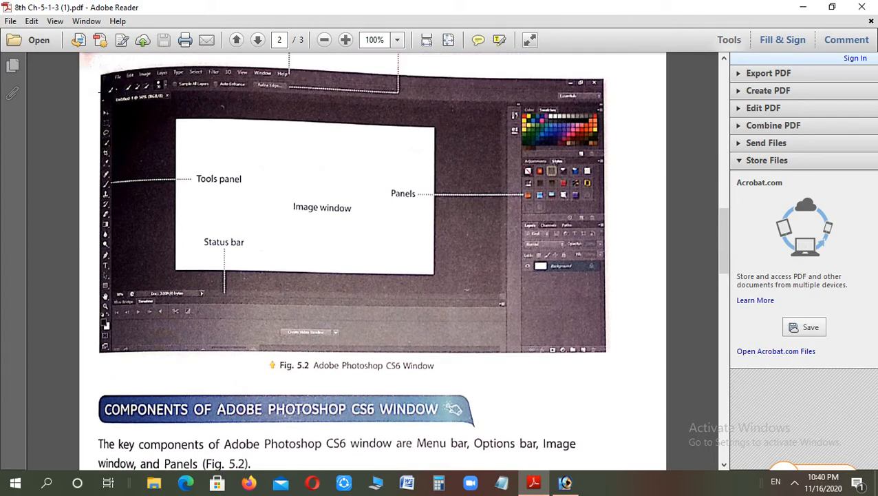
{"action": "scroll", "scroll_direction": "down", "scroll_amount": 3}
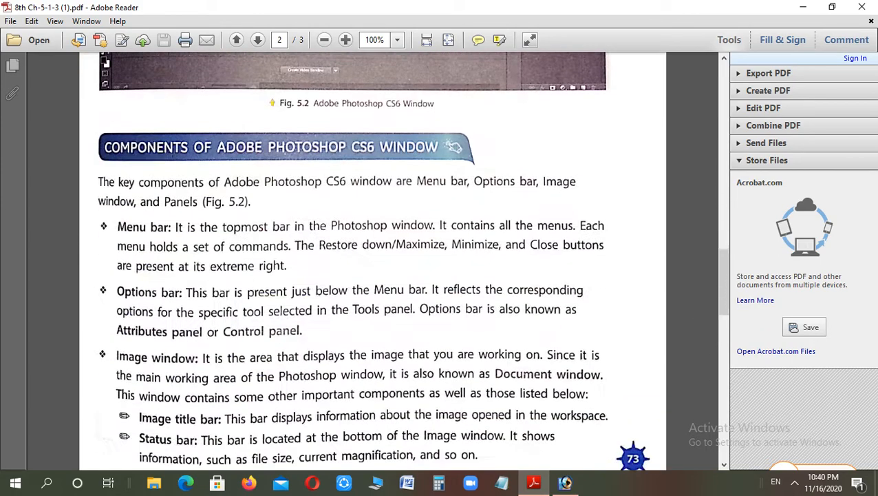
{"action": "scroll", "scroll_direction": "down", "scroll_amount": 3}
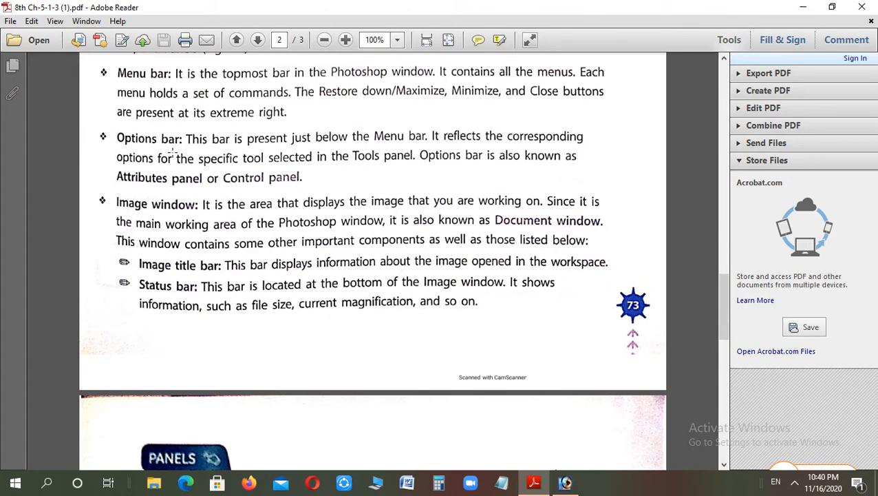
{"action": "mouse_move", "coordinate": [444, 165]}
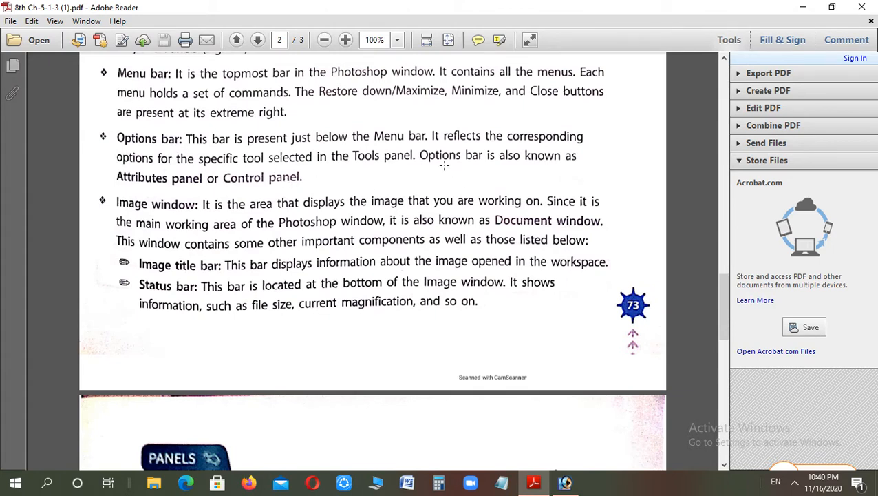
{"action": "mouse_move", "coordinate": [248, 185]}
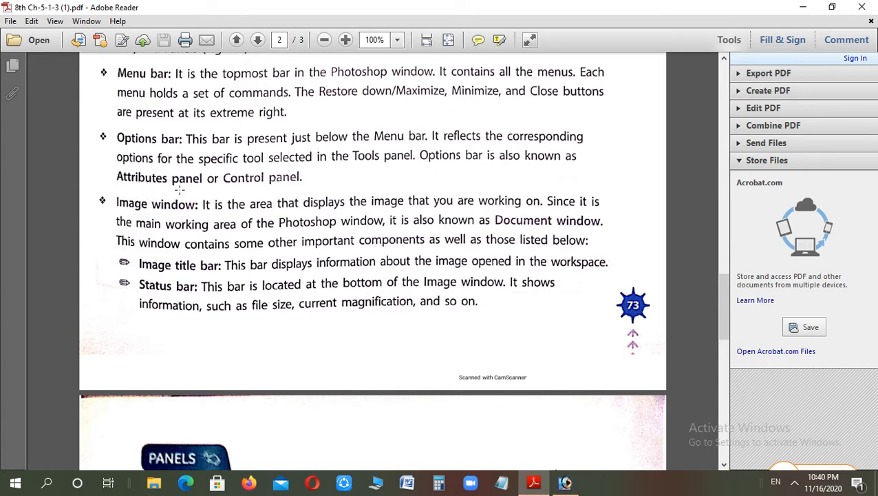
{"action": "mouse_move", "coordinate": [272, 213]}
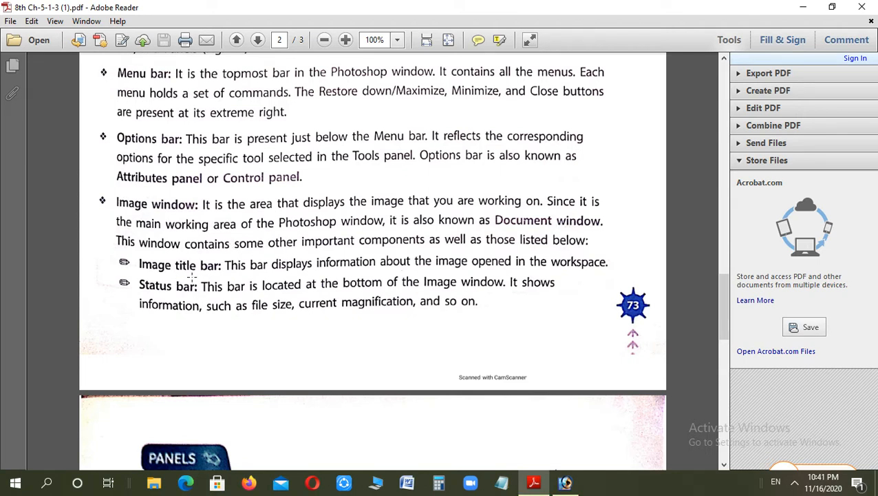
{"action": "mouse_move", "coordinate": [182, 296]}
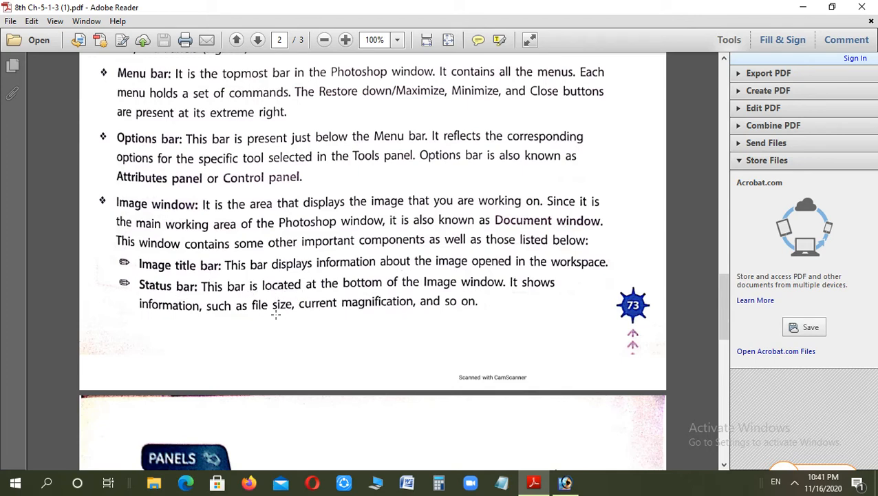
{"action": "scroll", "scroll_direction": "down", "scroll_amount": 3}
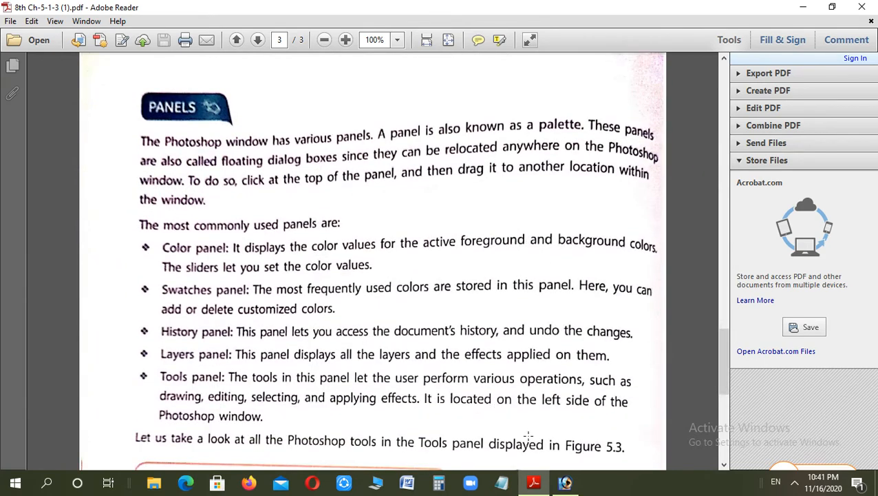
Bring the Photoshop workspace with its floating panels to the front
{"action": "left_click", "coordinate": [565, 482]}
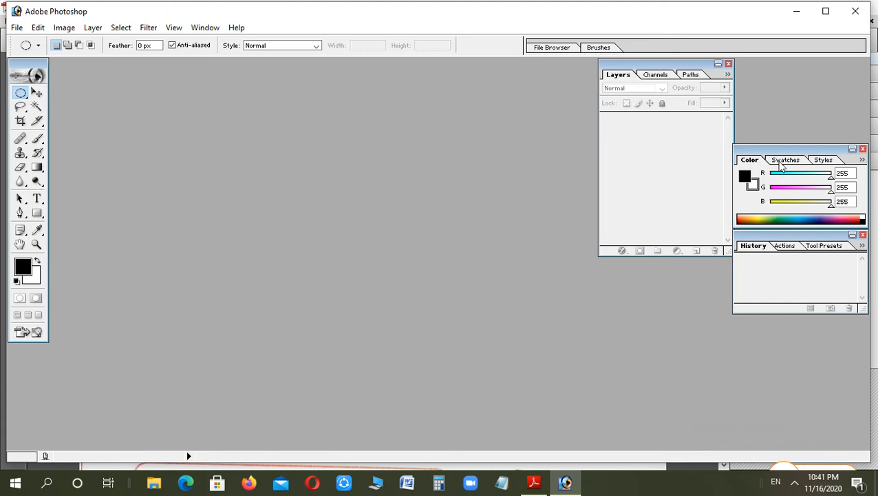
Return to the textbook and scroll to the panel bullets and Figure 5.3
{"action": "left_click", "coordinate": [823, 160]}
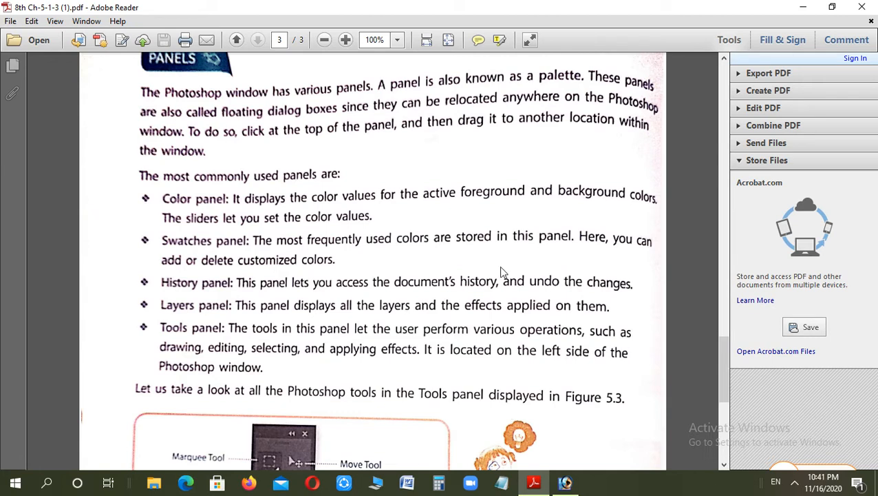
{"action": "mouse_move", "coordinate": [526, 219]}
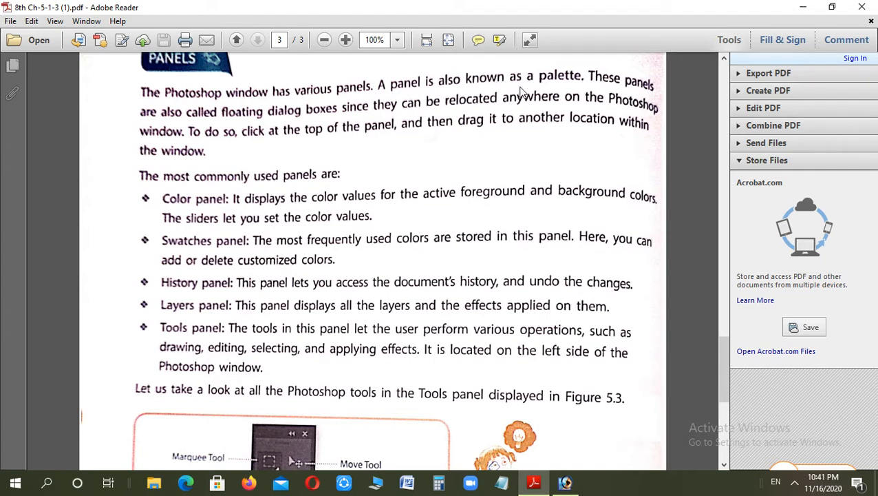
{"action": "mouse_move", "coordinate": [325, 121]}
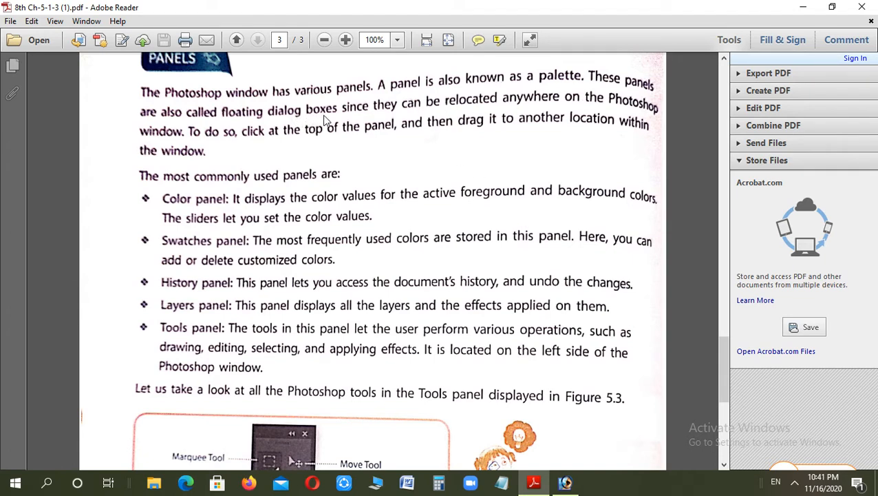
{"action": "mouse_move", "coordinate": [347, 127]}
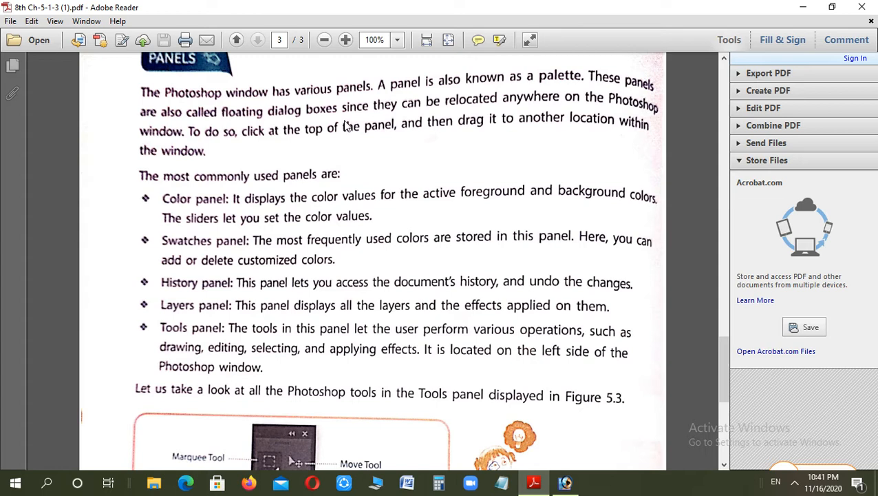
{"action": "mouse_move", "coordinate": [507, 113]}
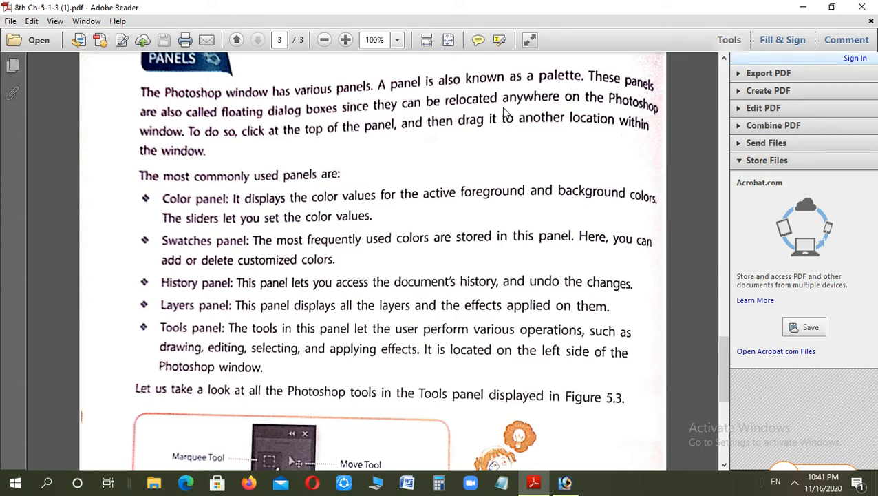
{"action": "mouse_move", "coordinate": [397, 140]}
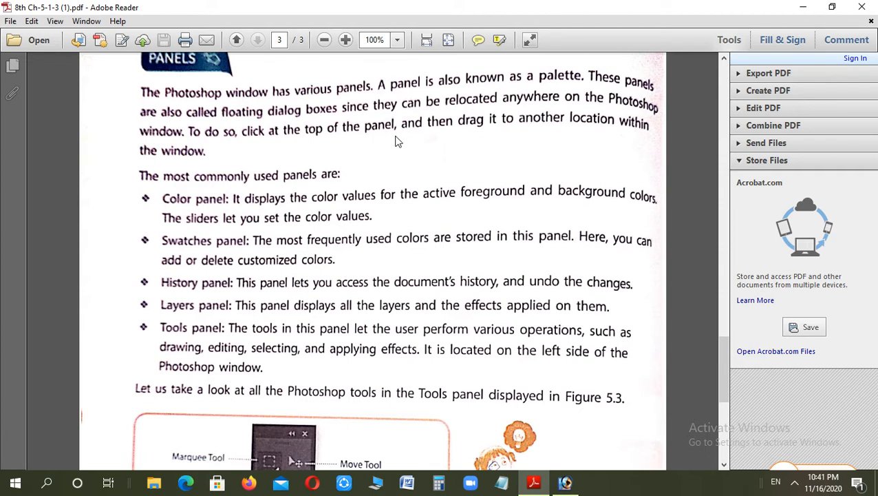
{"action": "mouse_move", "coordinate": [358, 135]}
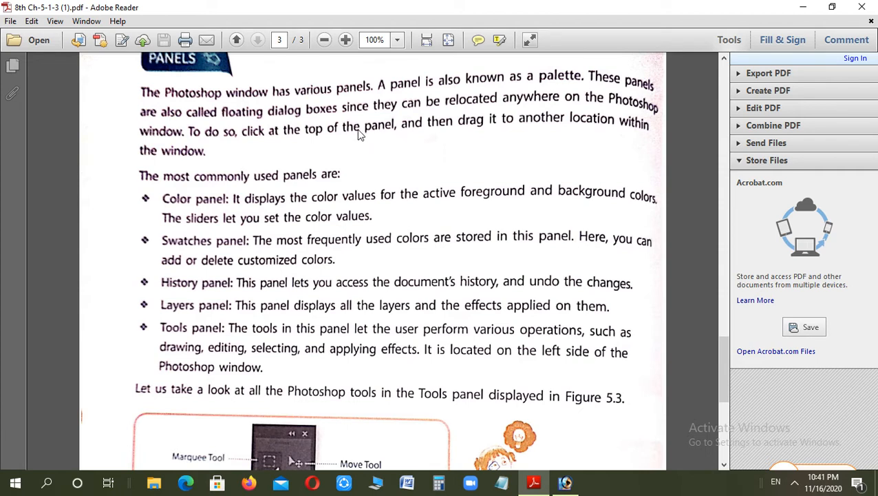
{"action": "mouse_move", "coordinate": [453, 142]}
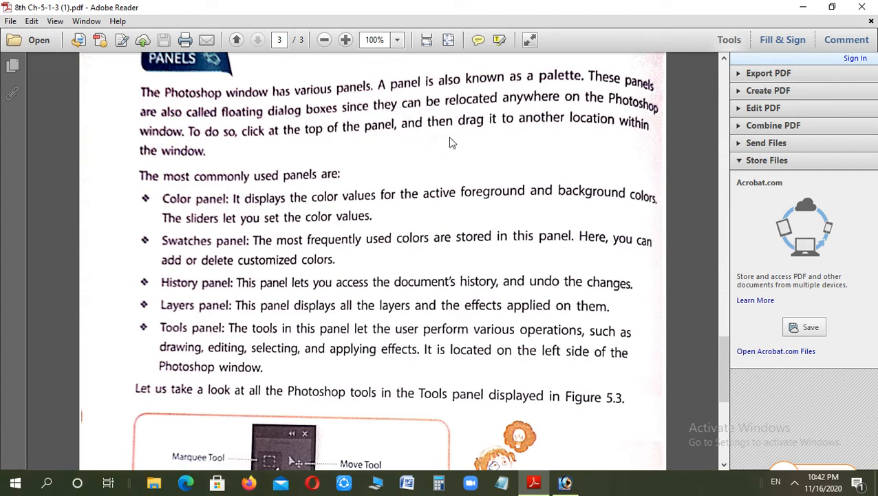
{"action": "mouse_move", "coordinate": [534, 135]}
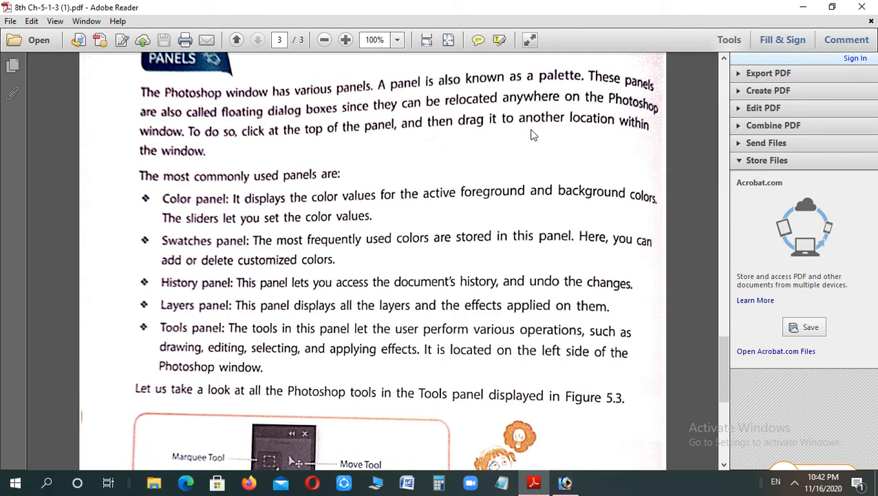
{"action": "scroll", "scroll_direction": "down", "scroll_amount": 3}
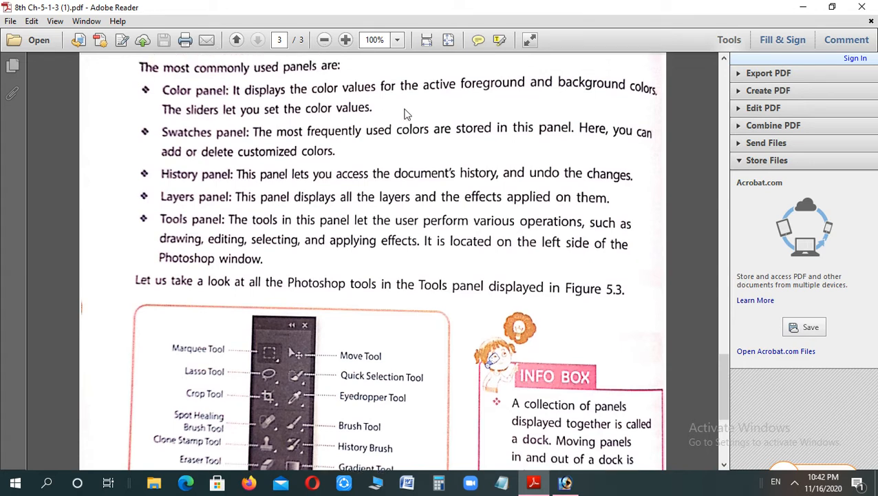
{"action": "mouse_move", "coordinate": [501, 110]}
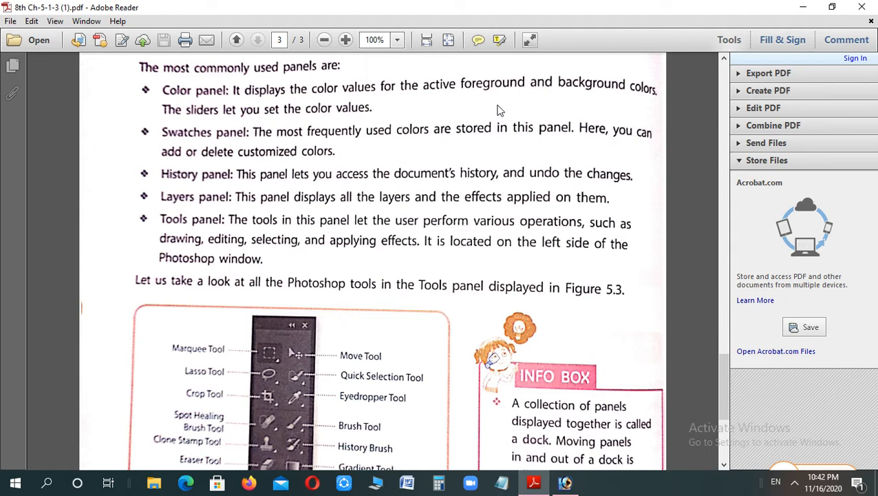
{"action": "mouse_move", "coordinate": [367, 137]}
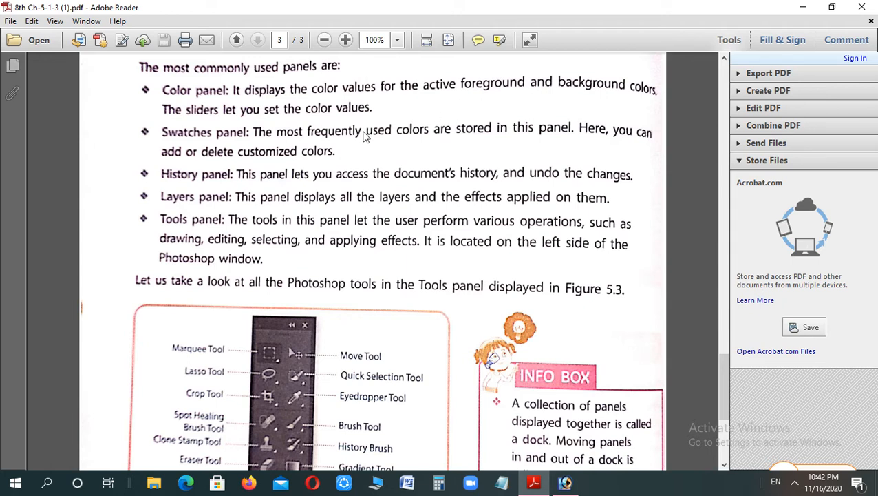
{"action": "mouse_move", "coordinate": [430, 149]}
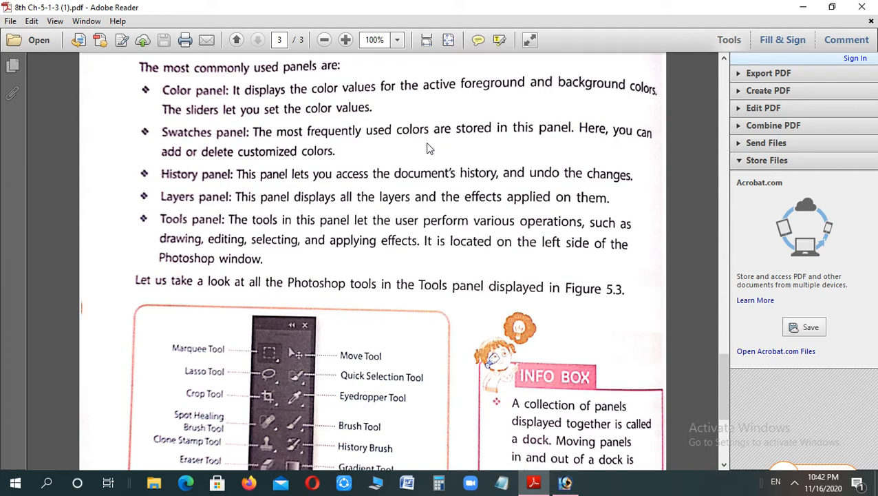
{"action": "mouse_move", "coordinate": [488, 152]}
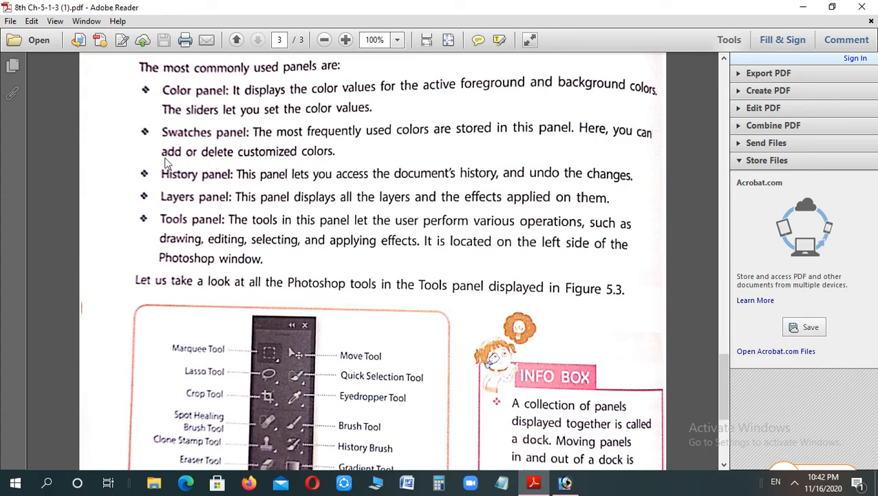
{"action": "mouse_move", "coordinate": [388, 165]}
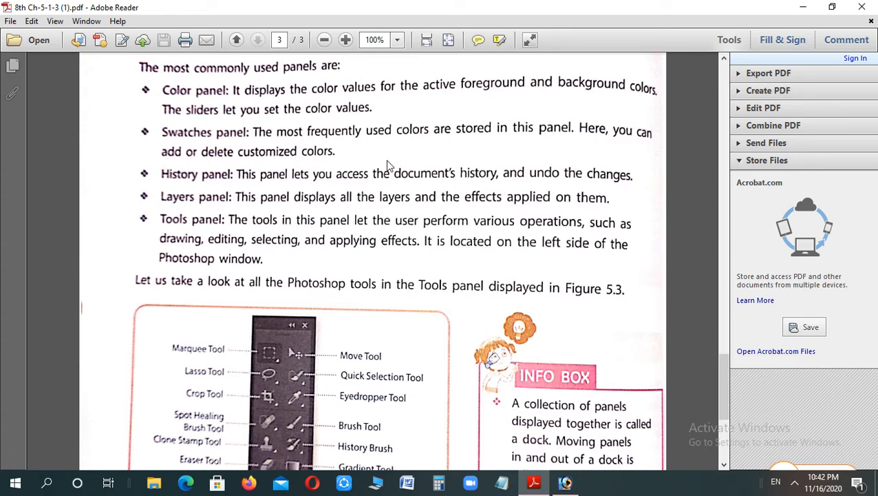
{"action": "mouse_move", "coordinate": [412, 180]}
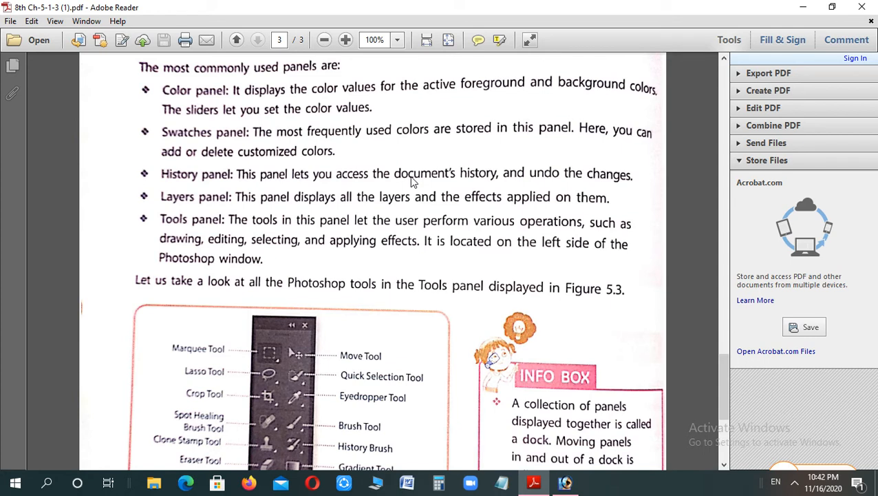
{"action": "mouse_move", "coordinate": [526, 178]}
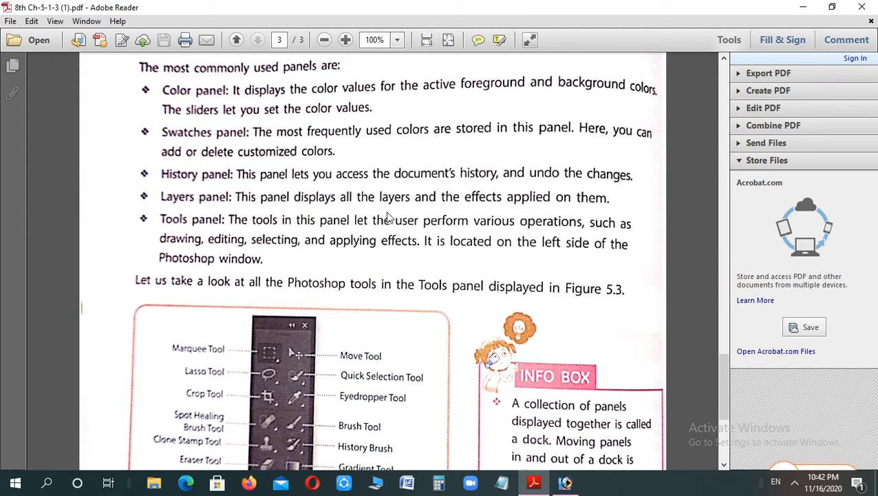
{"action": "mouse_move", "coordinate": [192, 192]}
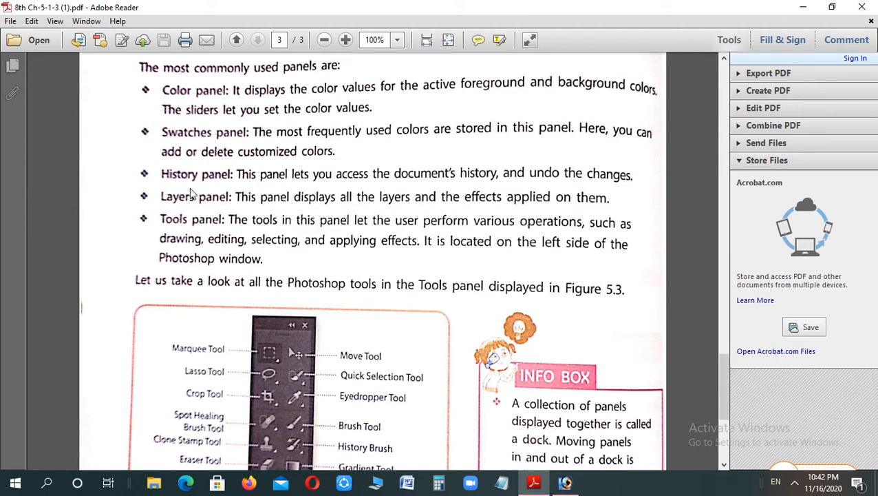
{"action": "mouse_move", "coordinate": [369, 248]}
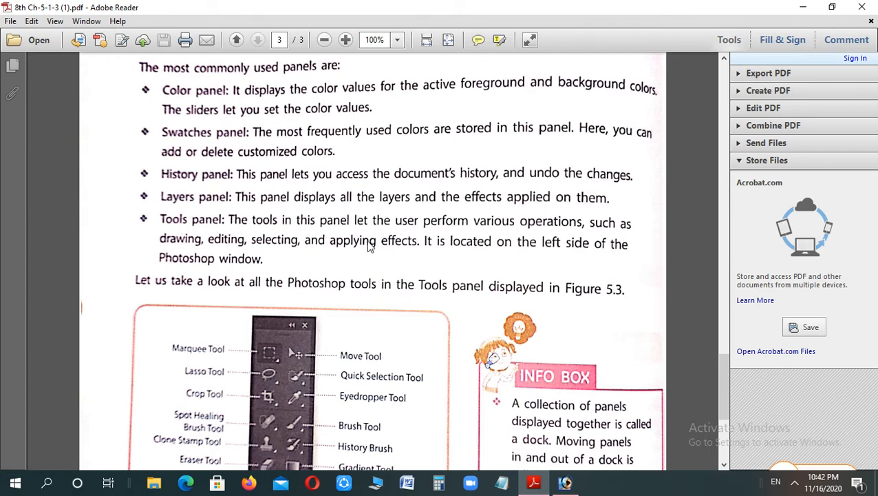
Scroll until the Fig. 5.3 Tools panel diagram and docks info box are fully visible
{"action": "scroll", "scroll_direction": "down", "scroll_amount": 3}
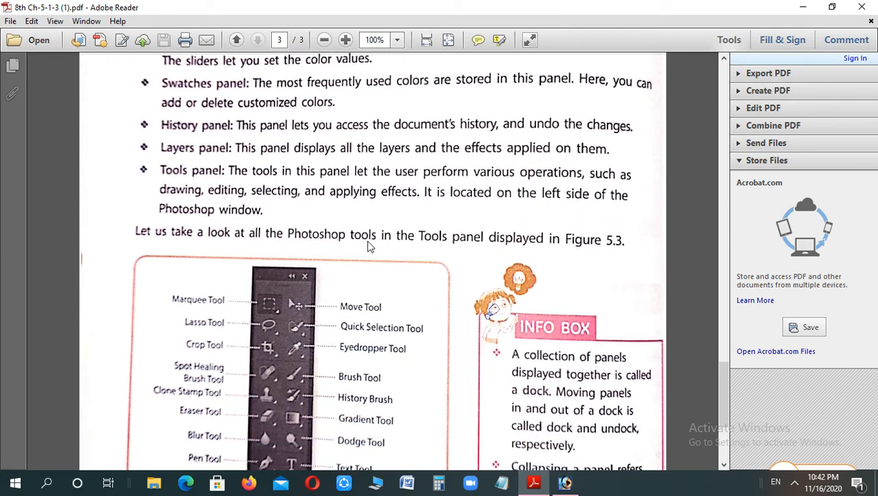
{"action": "mouse_move", "coordinate": [281, 210]}
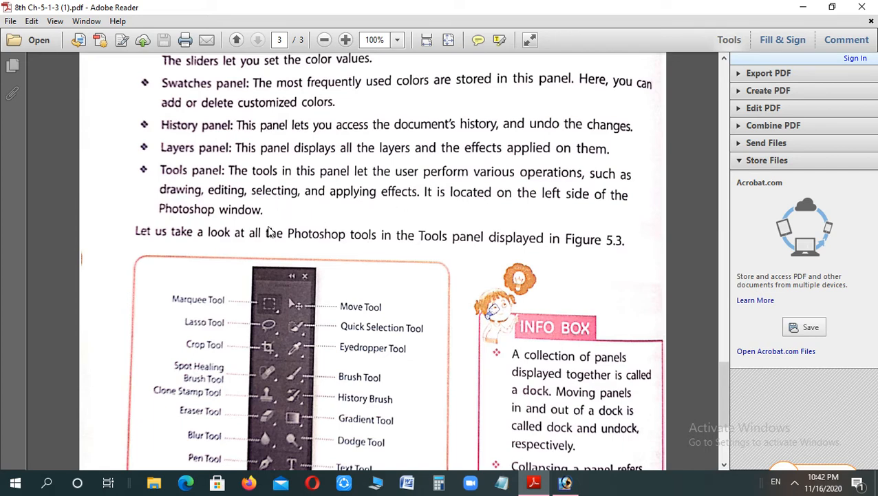
{"action": "scroll", "scroll_direction": "down", "scroll_amount": 3}
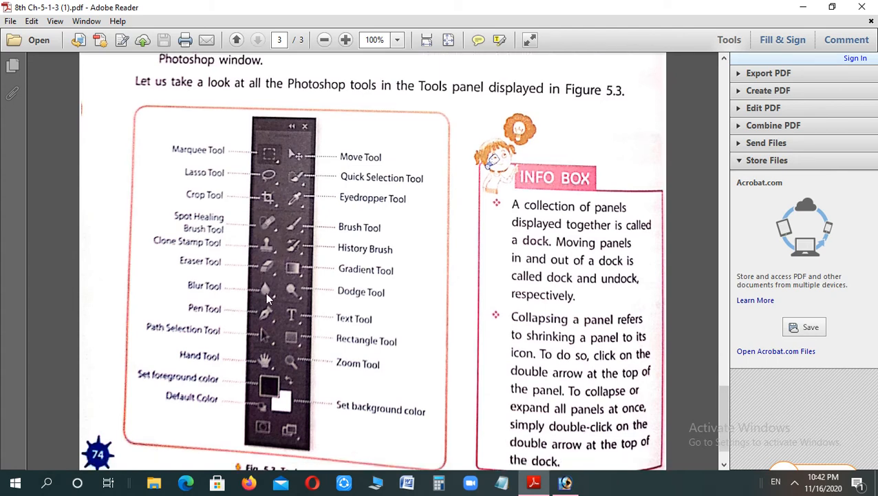
{"action": "scroll", "scroll_direction": "down", "scroll_amount": 3}
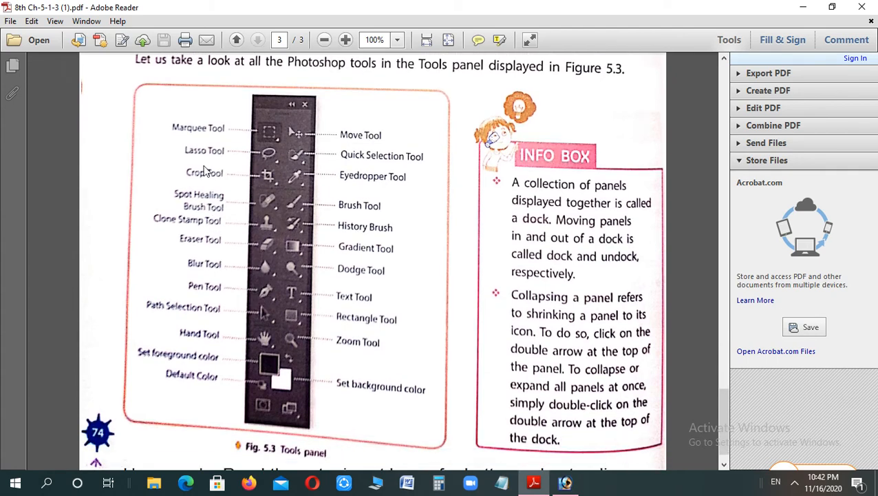
{"action": "mouse_move", "coordinate": [372, 274]}
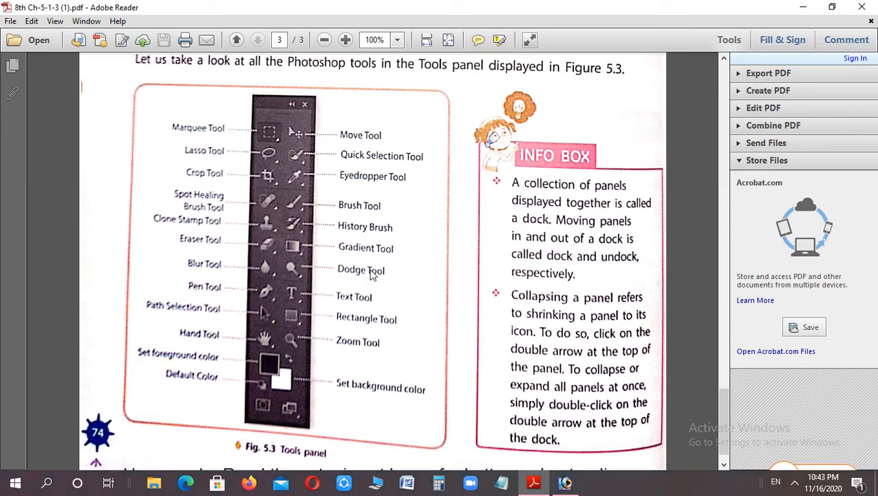
{"action": "mouse_move", "coordinate": [369, 287]}
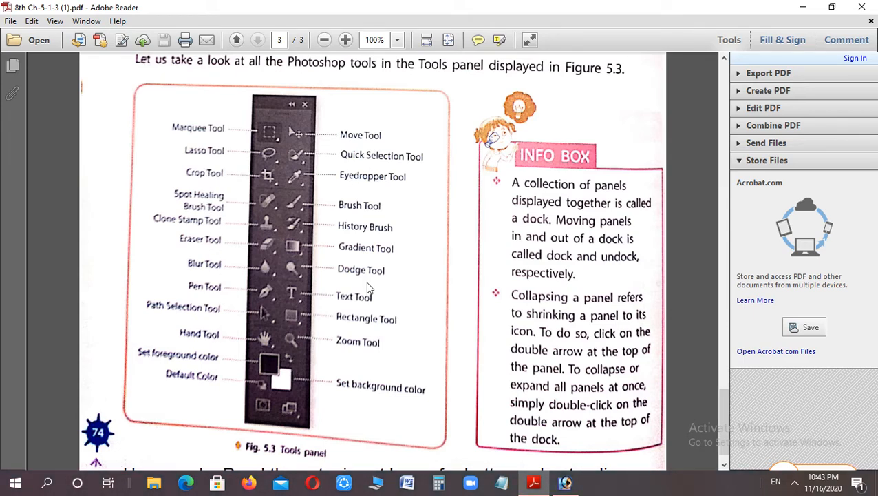
{"action": "mouse_move", "coordinate": [639, 451]}
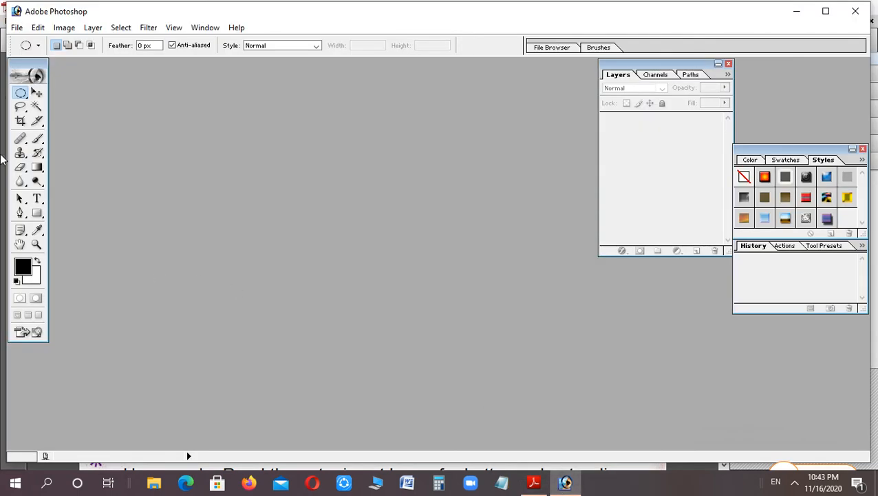
{"action": "mouse_move", "coordinate": [21, 93]}
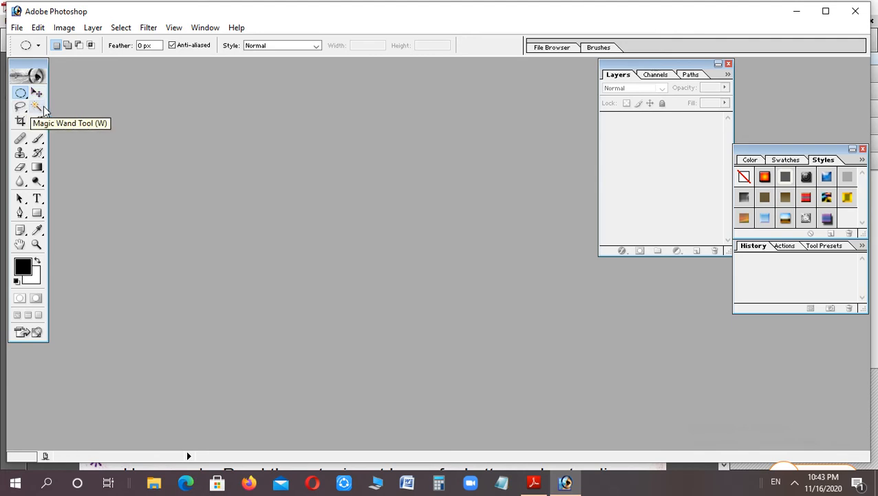
{"action": "mouse_move", "coordinate": [345, 160]}
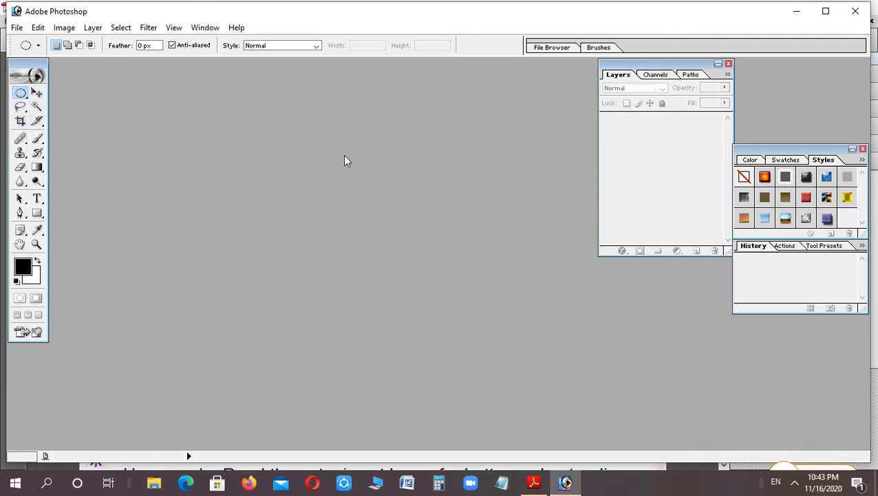
{"action": "mouse_move", "coordinate": [640, 94]}
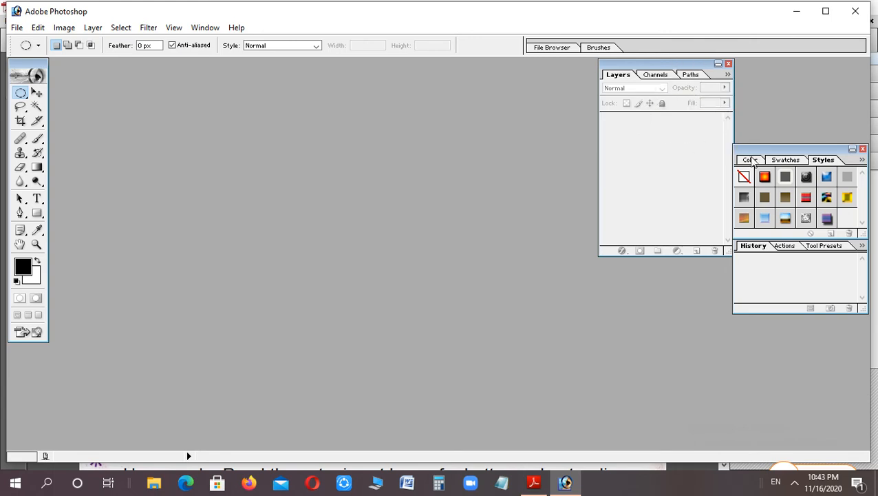
Show the Color sliders, then the Swatches grid, ending on the Styles presets
{"action": "left_click", "coordinate": [749, 160]}
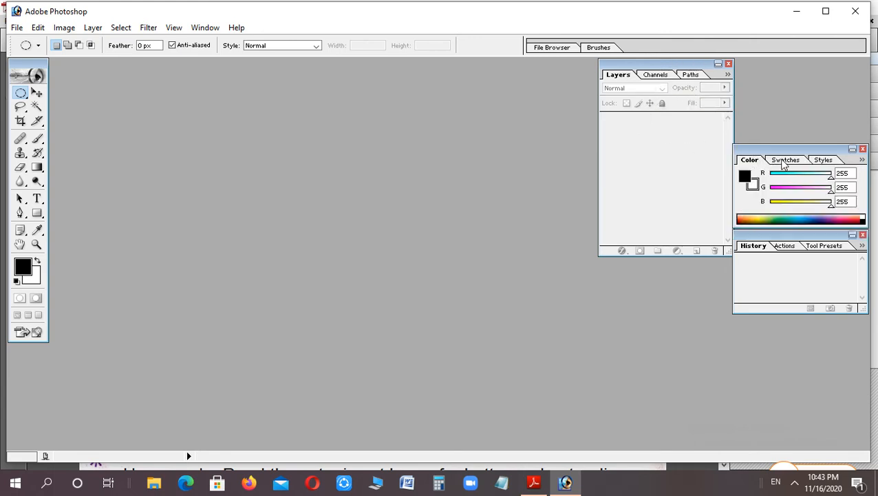
{"action": "left_click", "coordinate": [785, 160]}
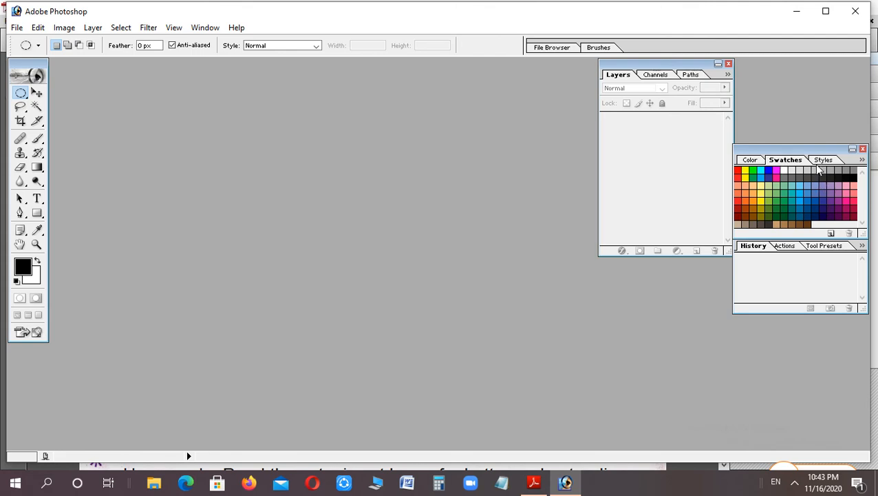
{"action": "left_click", "coordinate": [823, 160]}
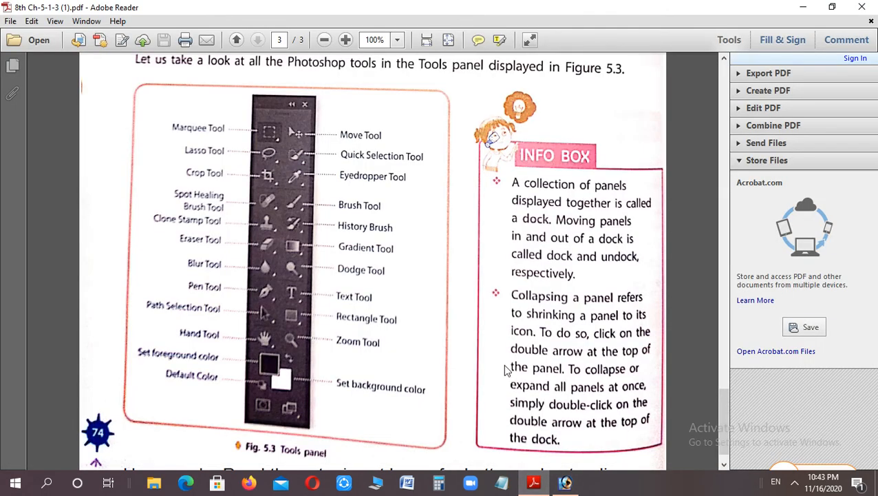
{"action": "mouse_move", "coordinate": [525, 312]}
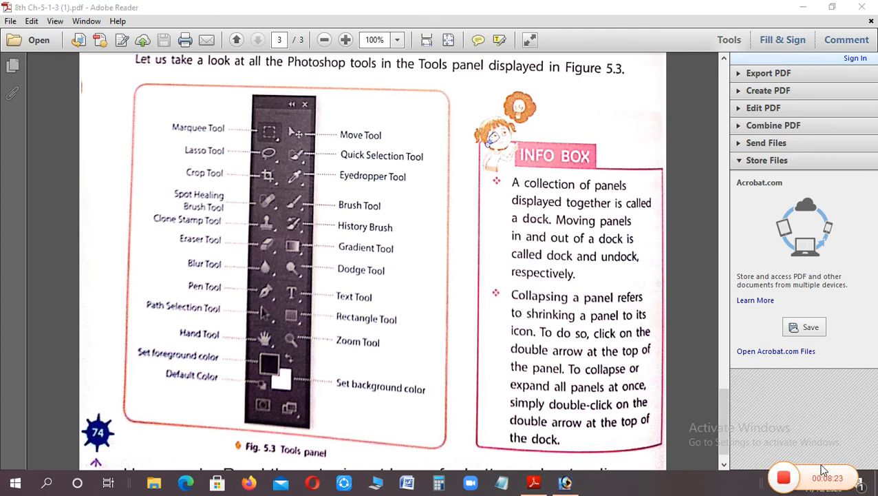
{"action": "mouse_move", "coordinate": [558, 279]}
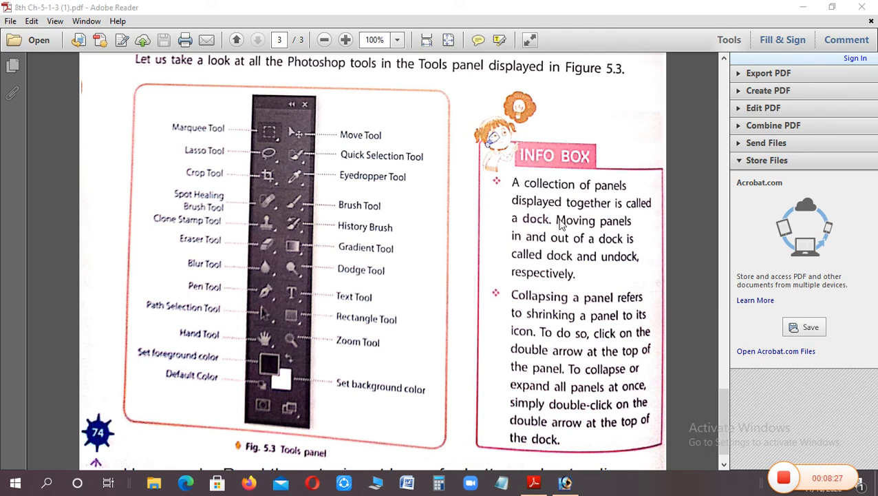
{"action": "mouse_move", "coordinate": [562, 223]}
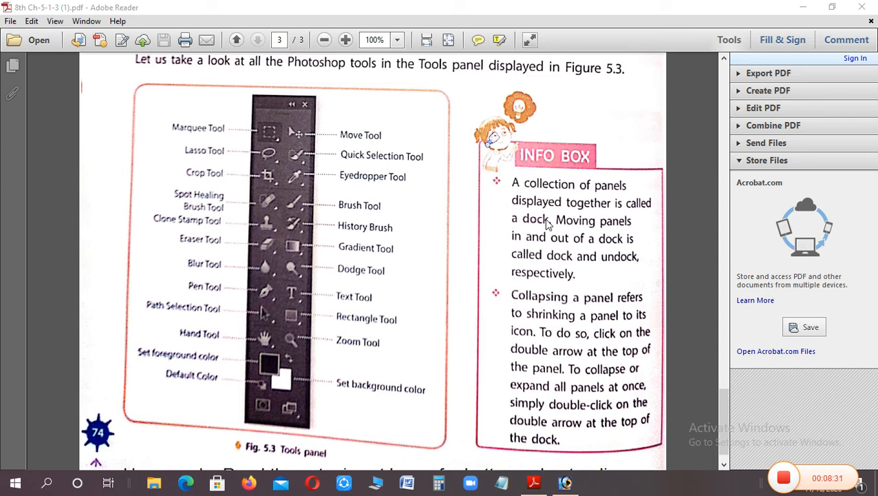
{"action": "mouse_move", "coordinate": [589, 232]}
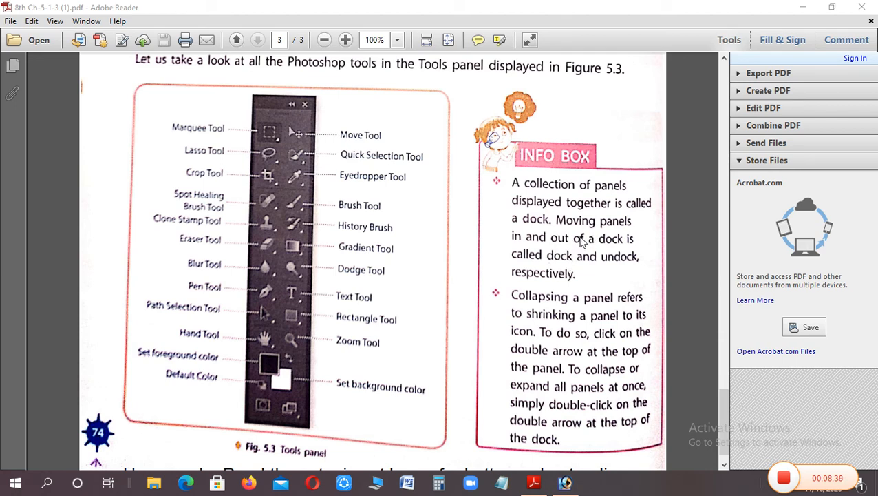
{"action": "mouse_move", "coordinate": [617, 267]}
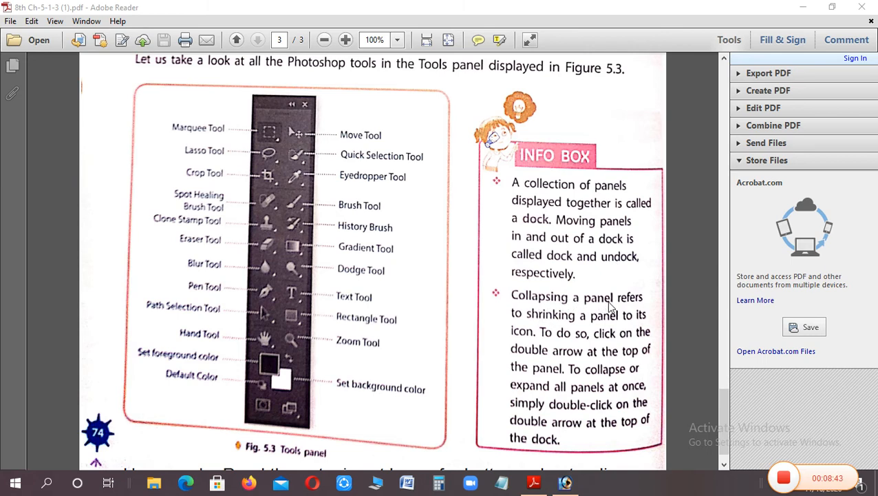
{"action": "mouse_move", "coordinate": [605, 329]}
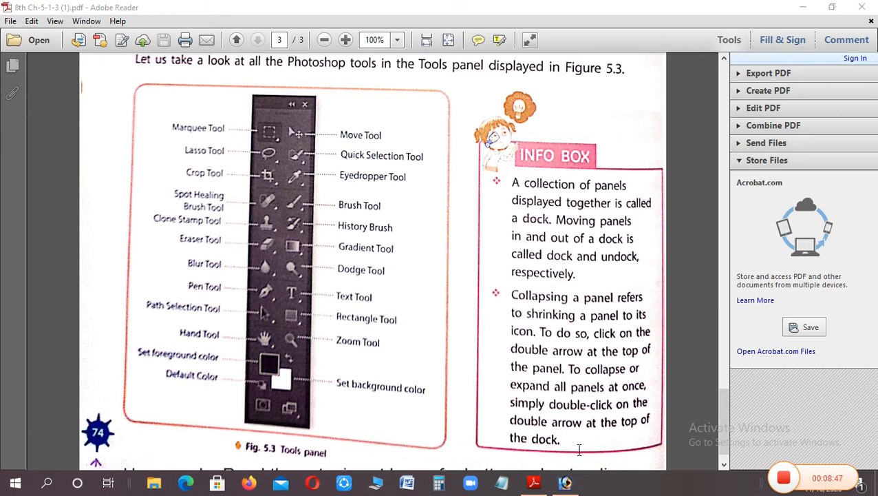
{"action": "left_click", "coordinate": [565, 482]}
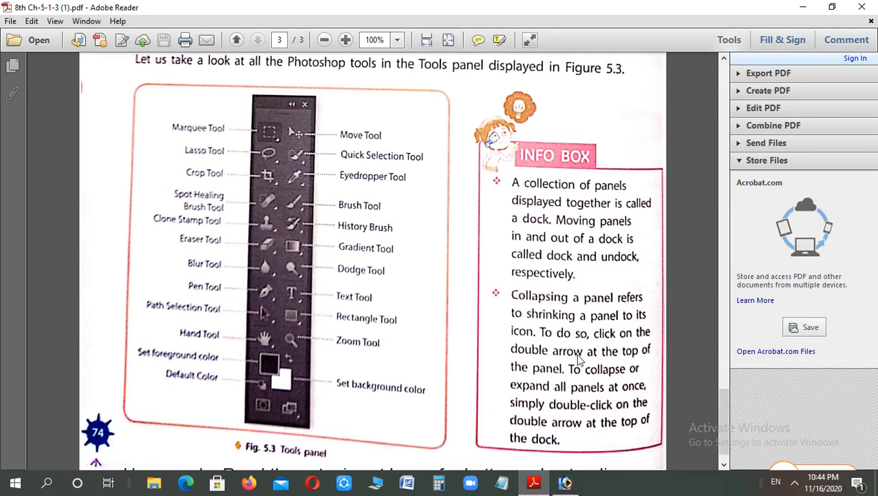
{"action": "mouse_move", "coordinate": [630, 341]}
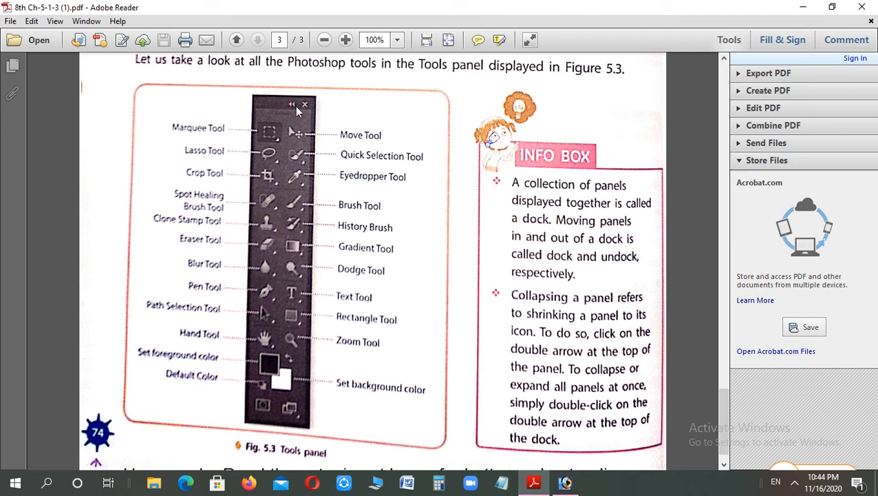
{"action": "mouse_move", "coordinate": [571, 371]}
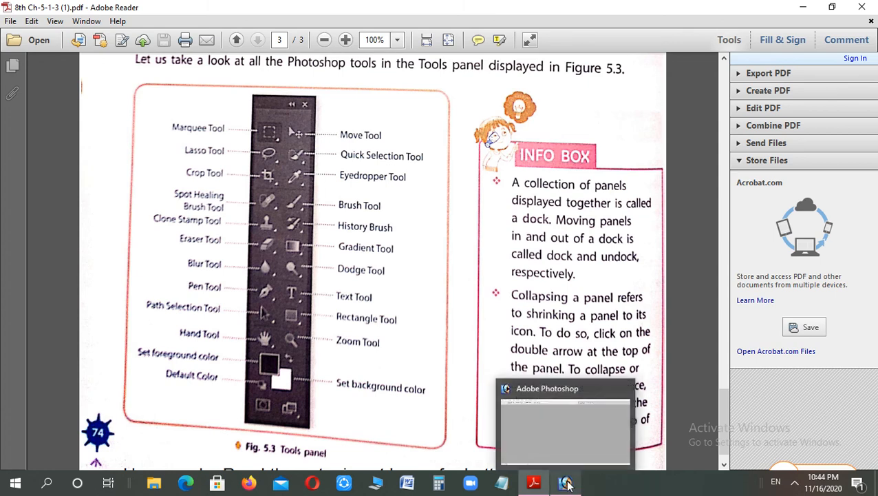
{"action": "left_click", "coordinate": [565, 482]}
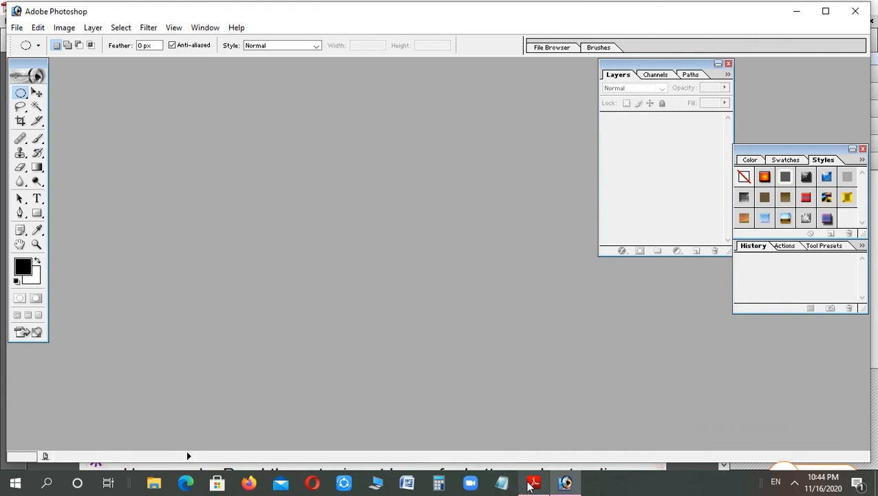
{"action": "left_click", "coordinate": [534, 481]}
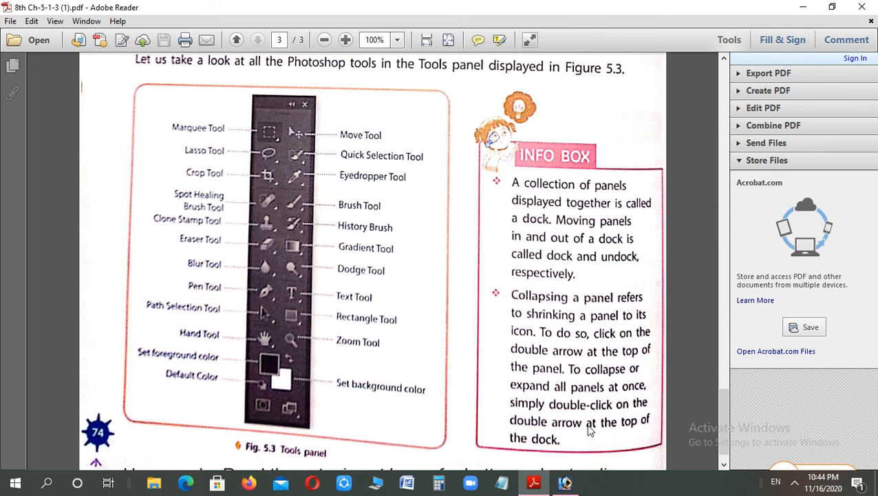
Scroll until the 'Homework: Read these topics at home' line shows beneath Fig. 5.3
{"action": "scroll", "scroll_direction": "down", "scroll_amount": 3}
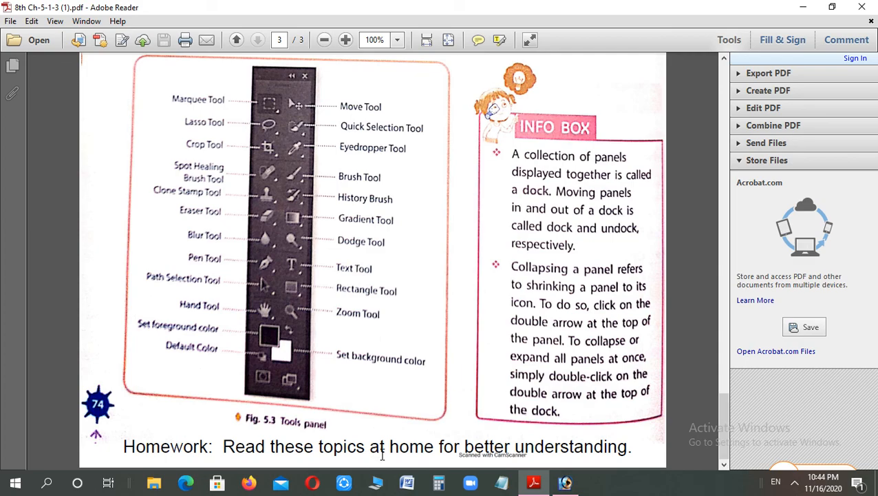
{"action": "mouse_move", "coordinate": [463, 336]}
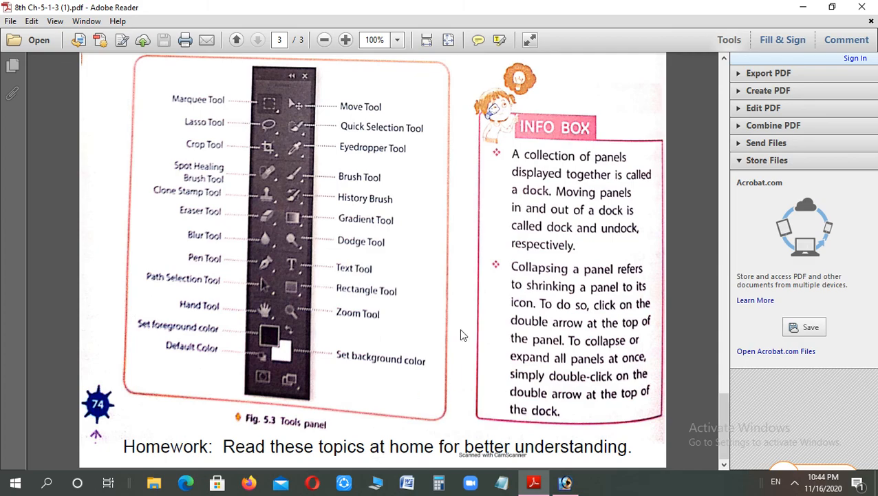